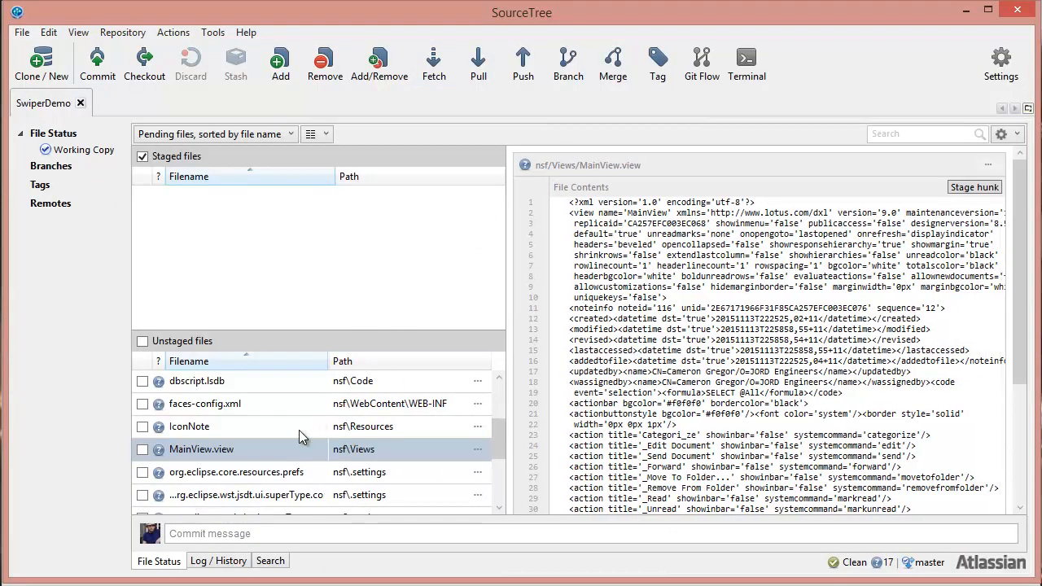
pyautogui.moveTo(257, 456)
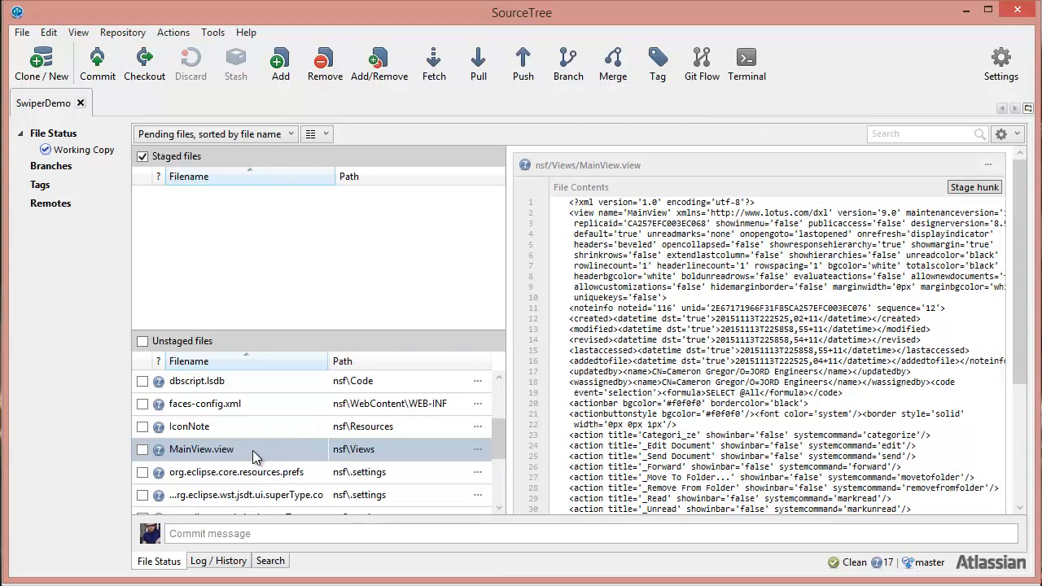
# - Stage MainView.view and commit it with the message 'first view unfiltered'
pyautogui.click(202, 449)
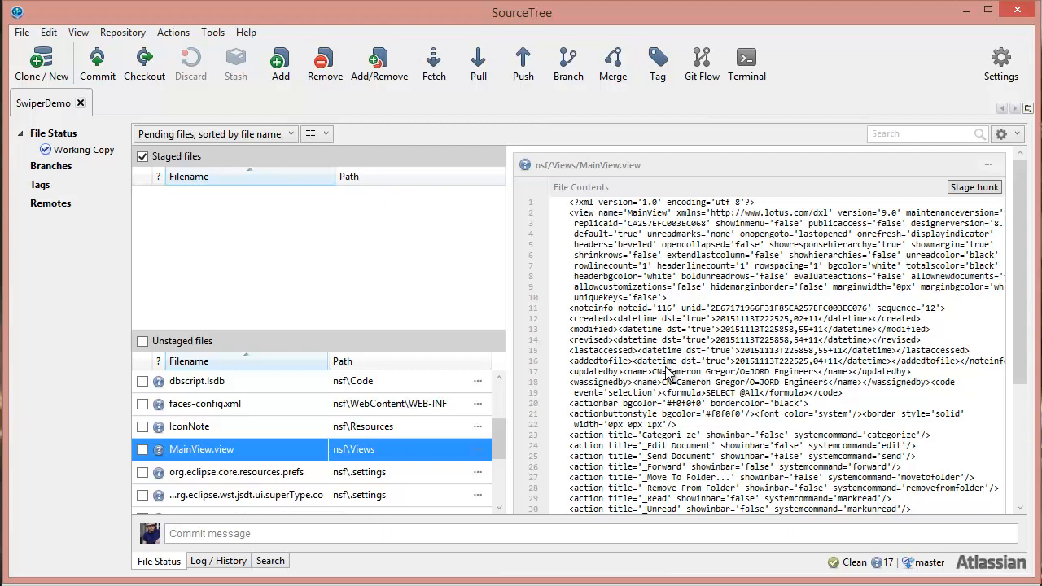
pyautogui.moveTo(588, 215)
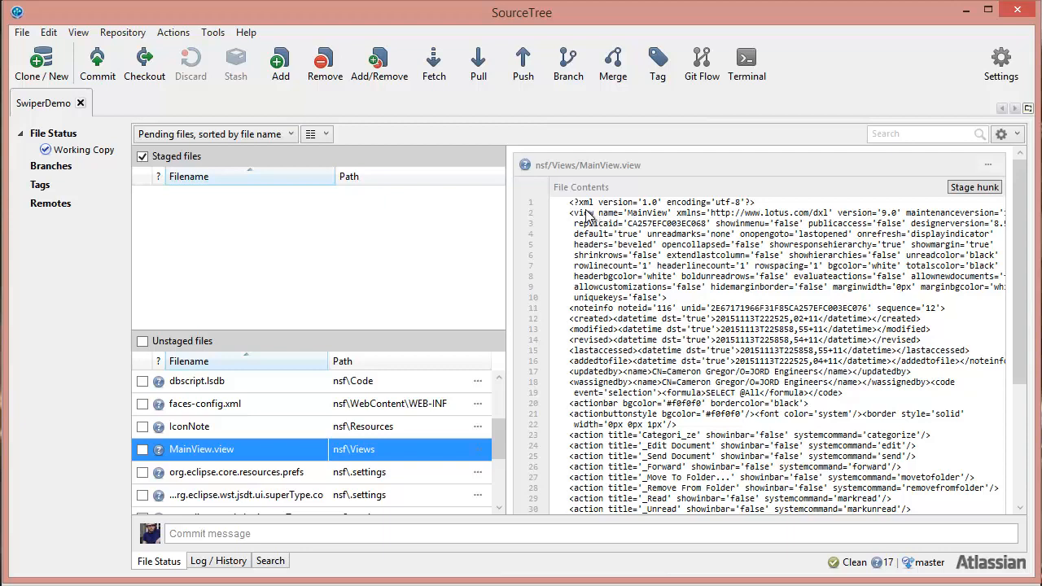
pyautogui.moveTo(768, 329)
pyautogui.write('first view unfiltered')
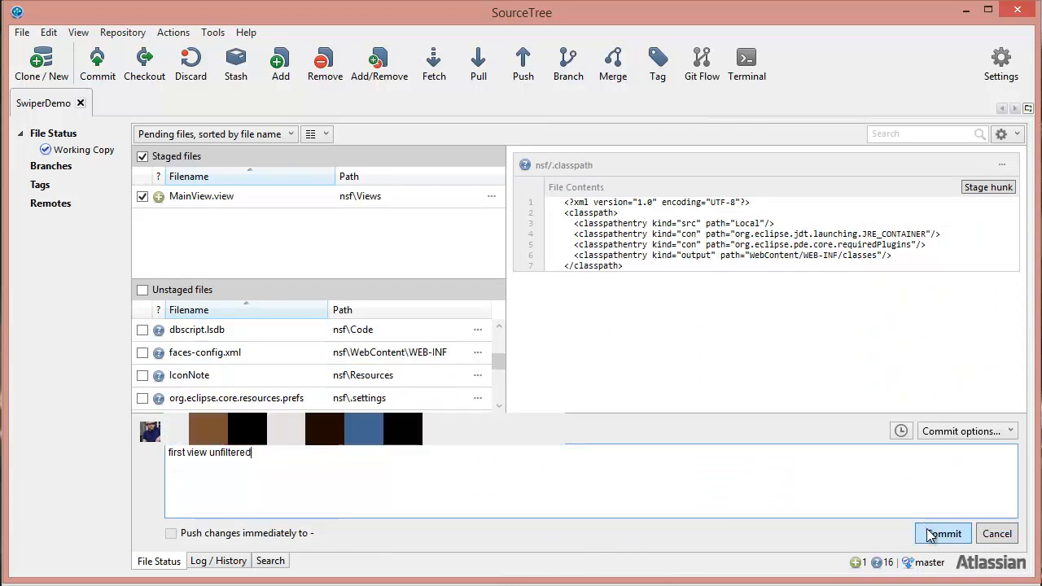
pyautogui.click(943, 534)
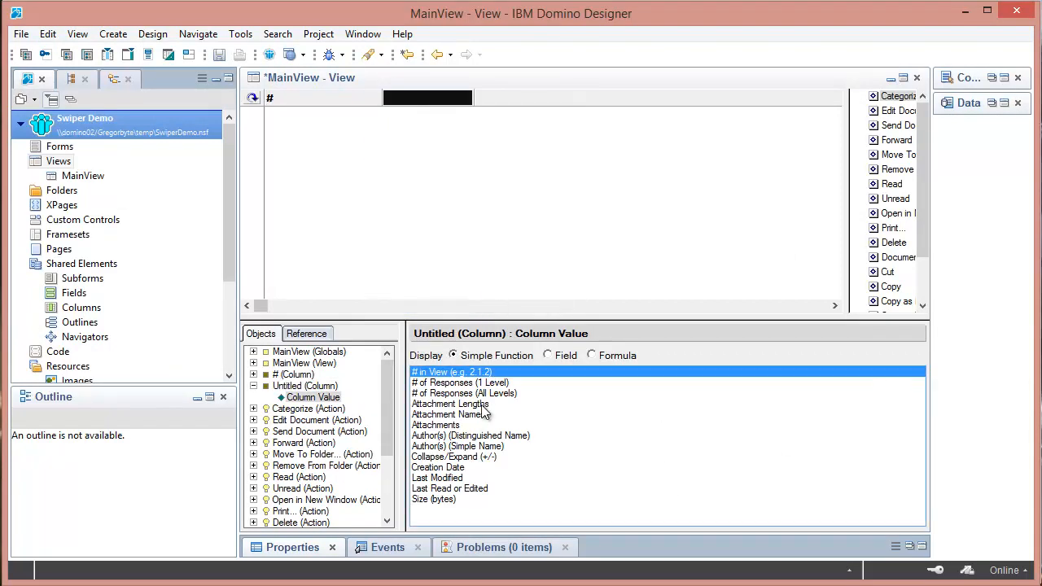
# - Save the MainView view design with its new Untitled column
pyautogui.click(457, 446)
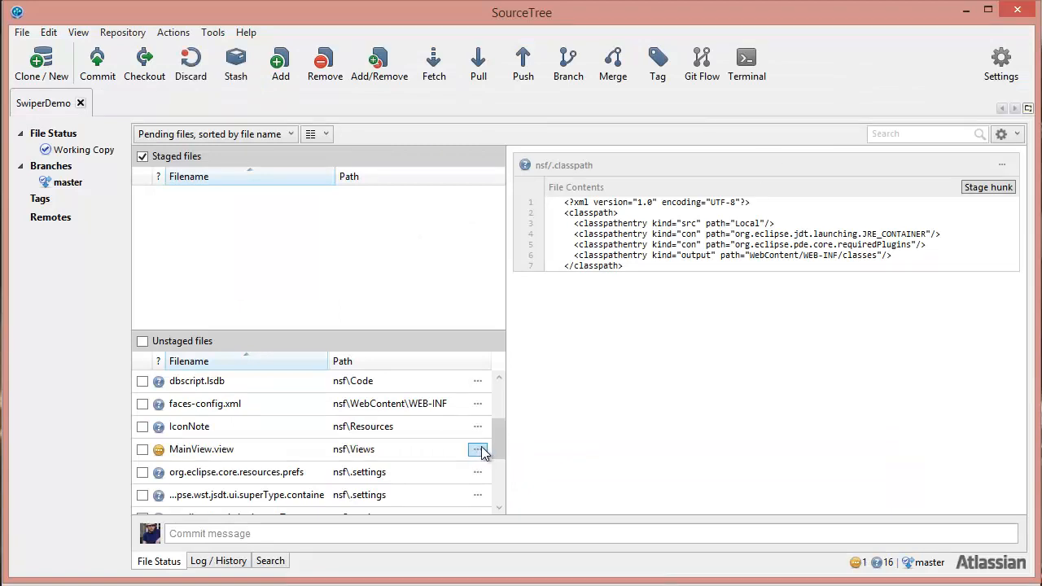
# - Review the MainView.view diff, stage it and commit as 'new column plus metadata'
pyautogui.click(202, 449)
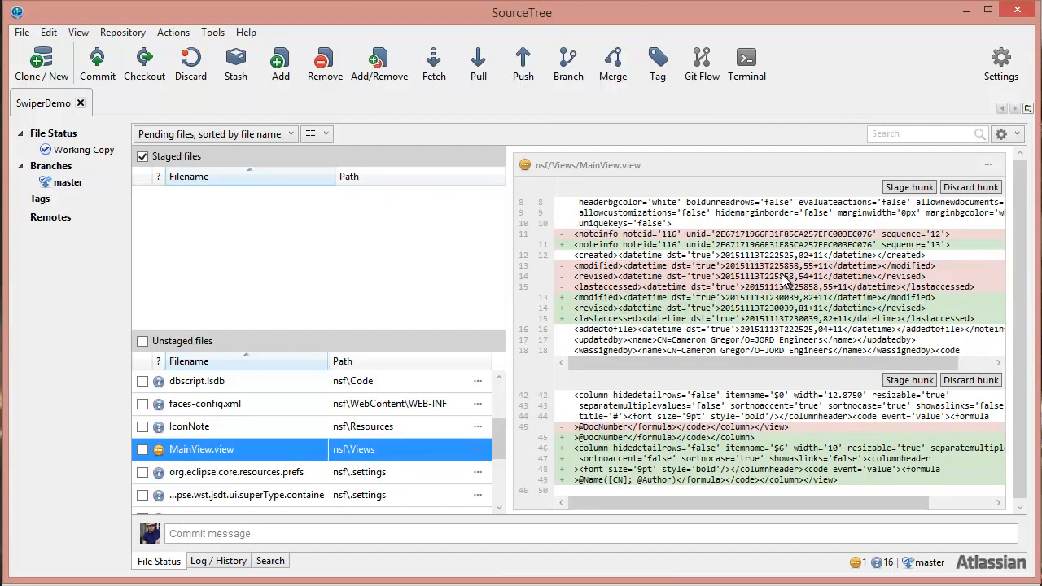
pyautogui.moveTo(812, 456)
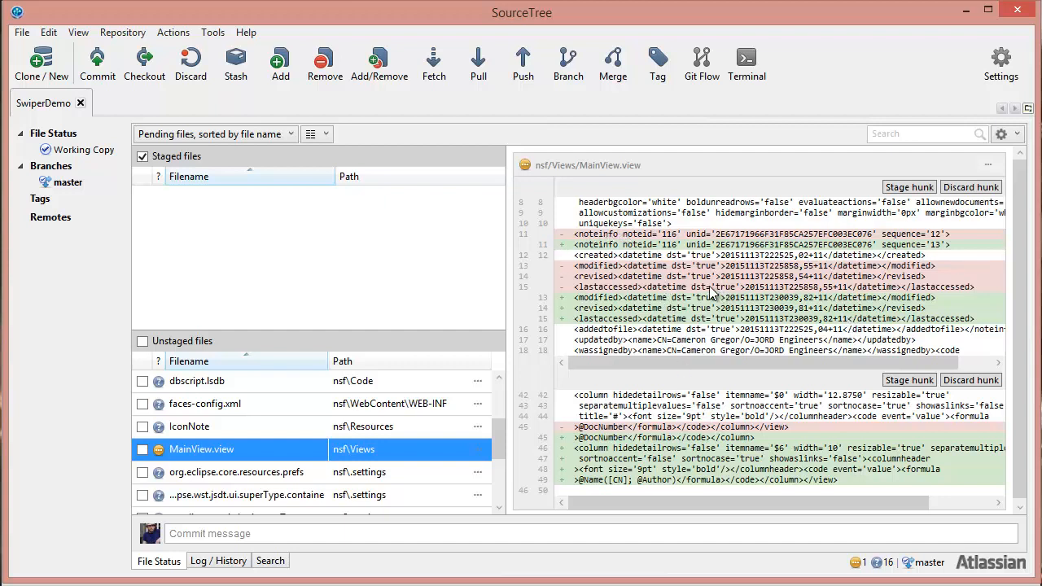
pyautogui.moveTo(702, 299)
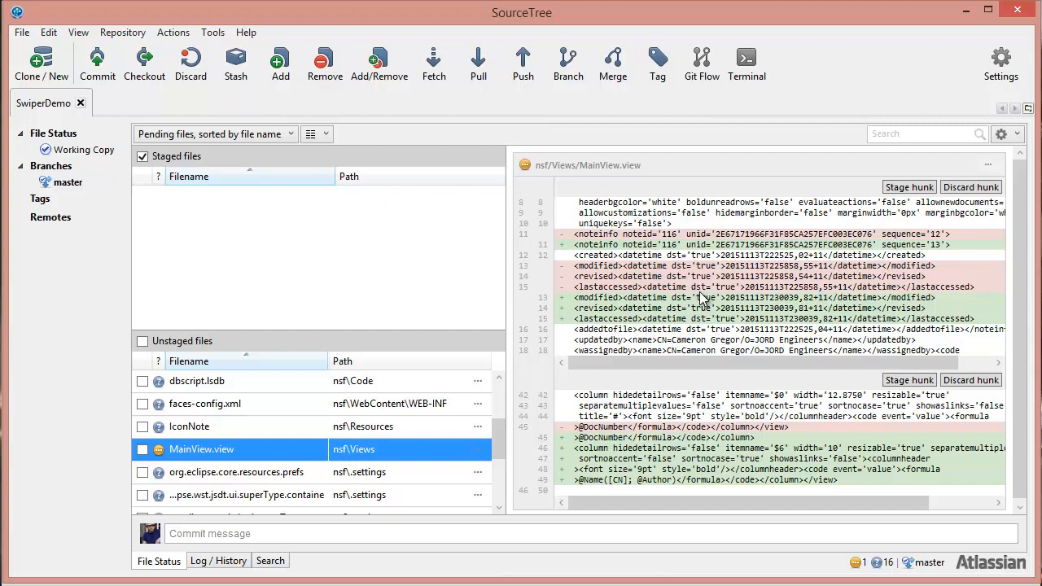
pyautogui.moveTo(709, 296)
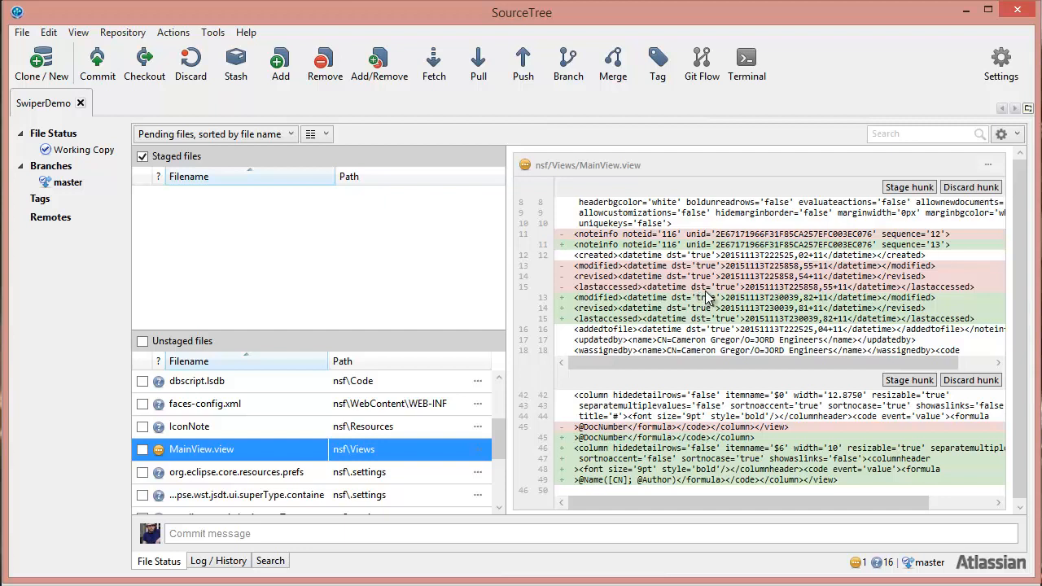
pyautogui.moveTo(716, 277)
pyautogui.write('new column plus metadata')
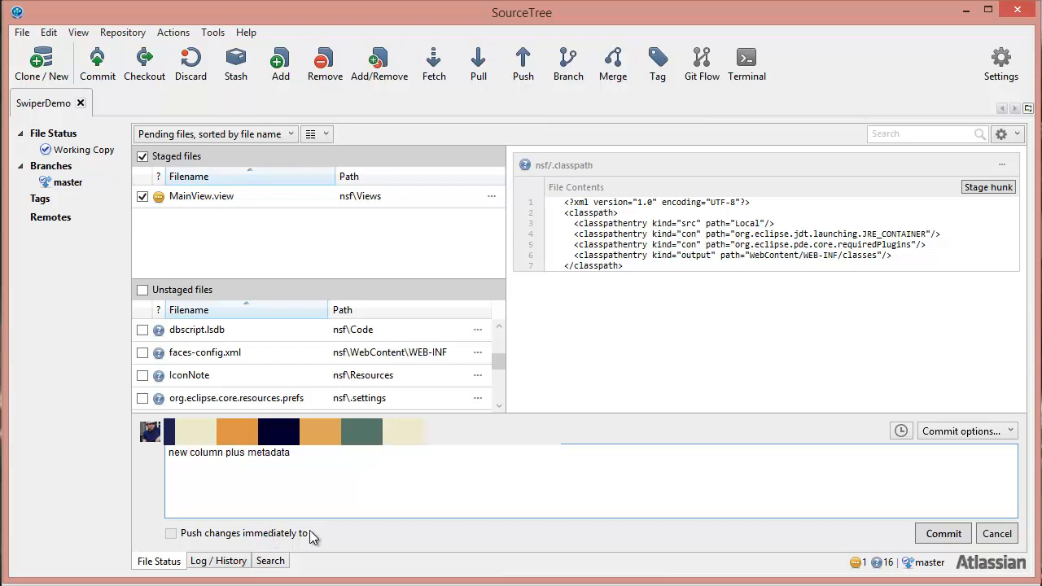
pyautogui.click(942, 534)
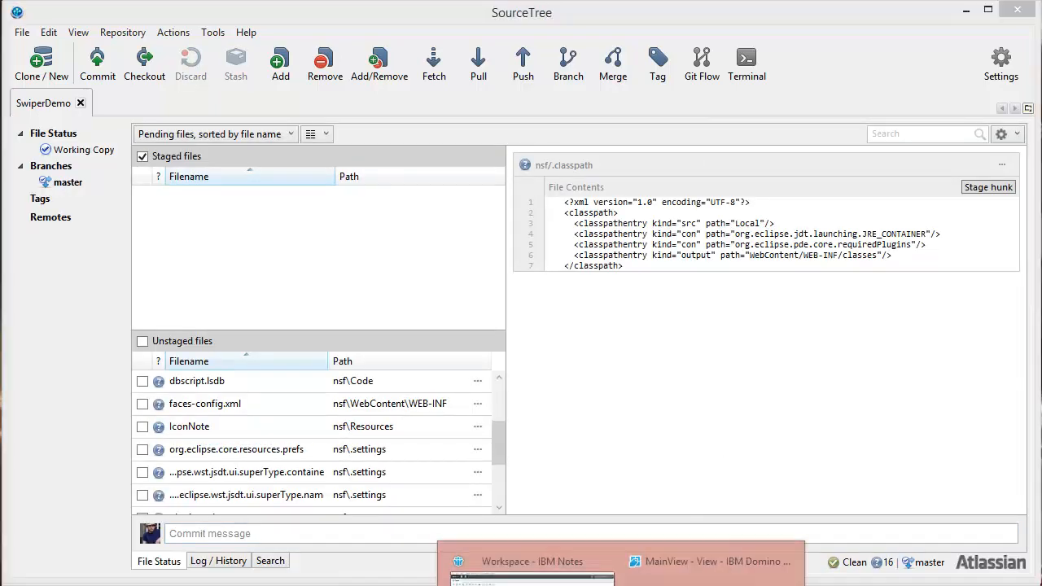
# - Enable Swiper from the Swiper Demo project's context menu and save MainView again
pyautogui.click(713, 560)
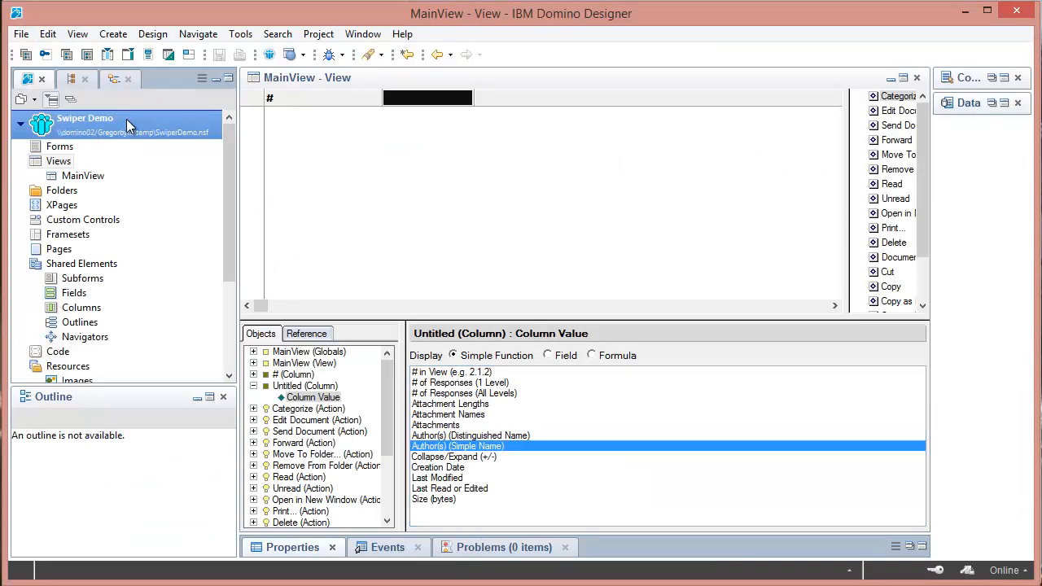
pyautogui.moveTo(89, 143)
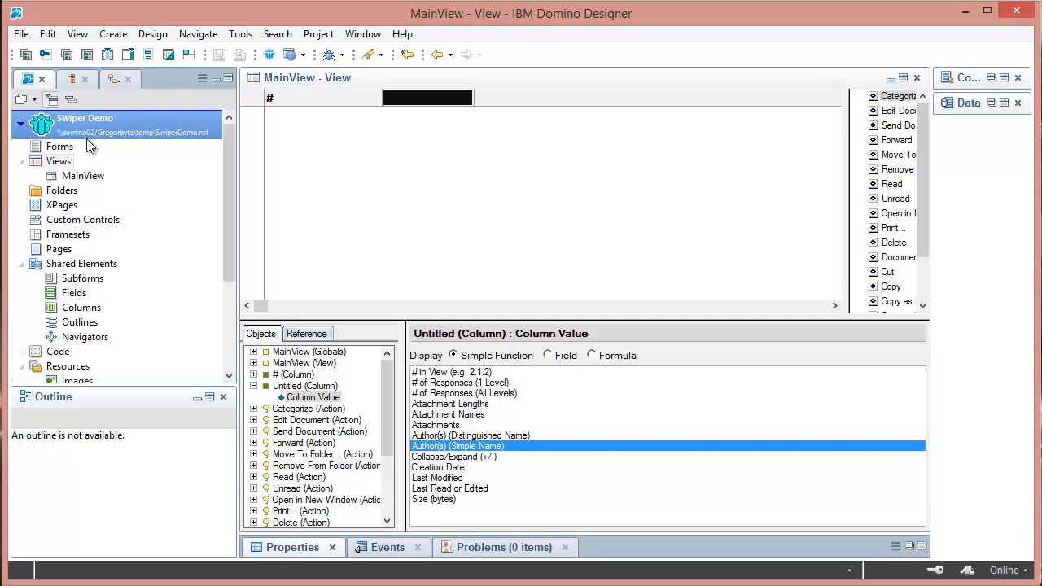
pyautogui.rightClick(85, 117)
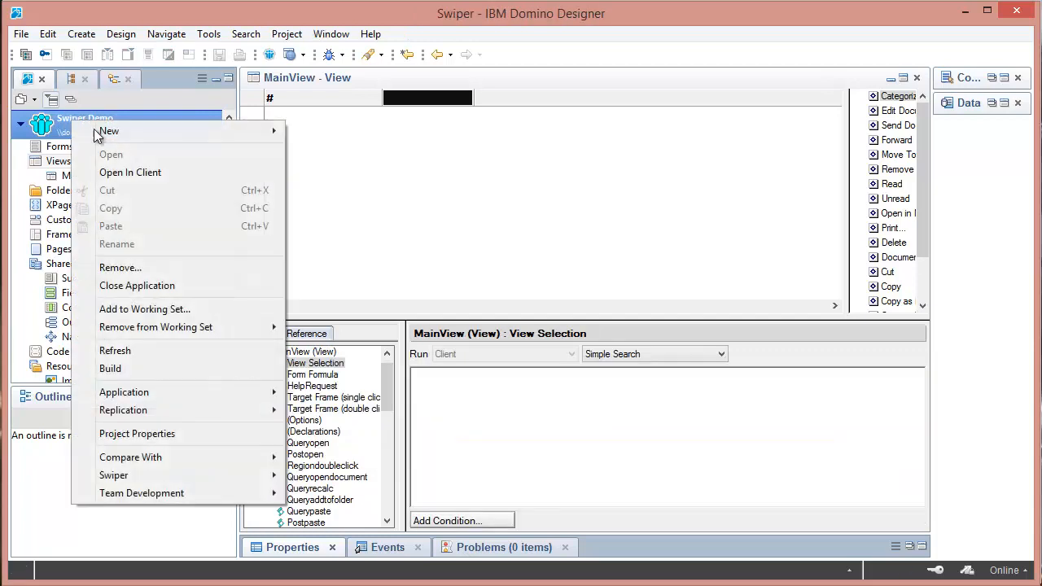
pyautogui.moveTo(114, 475)
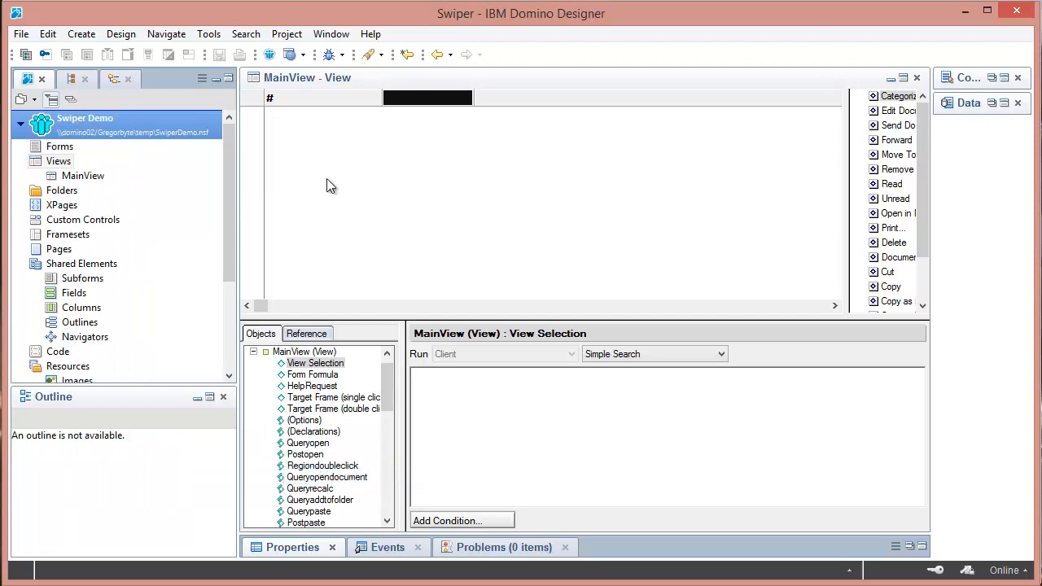
pyautogui.moveTo(326, 189)
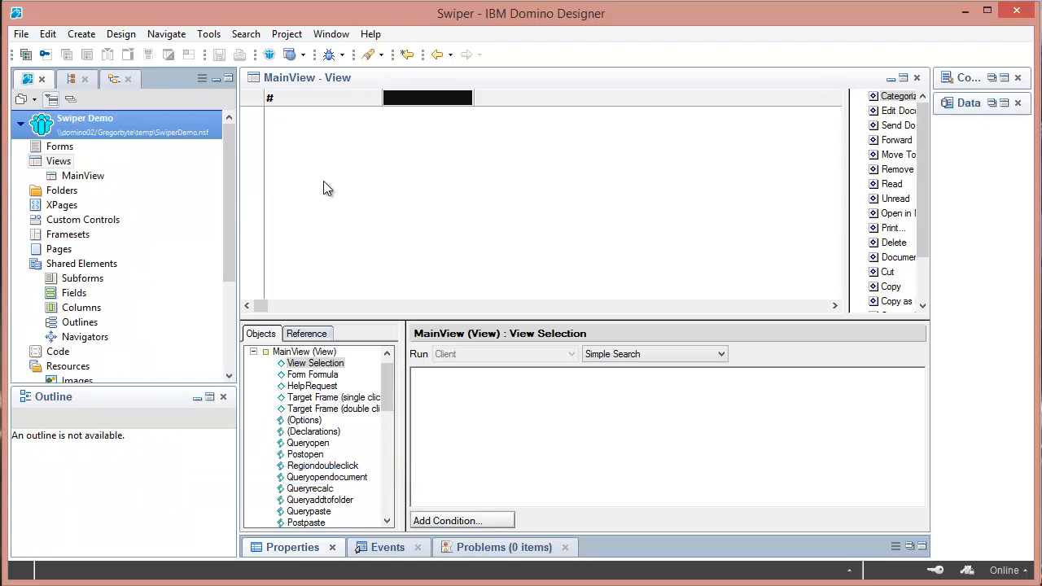
pyautogui.moveTo(334, 189)
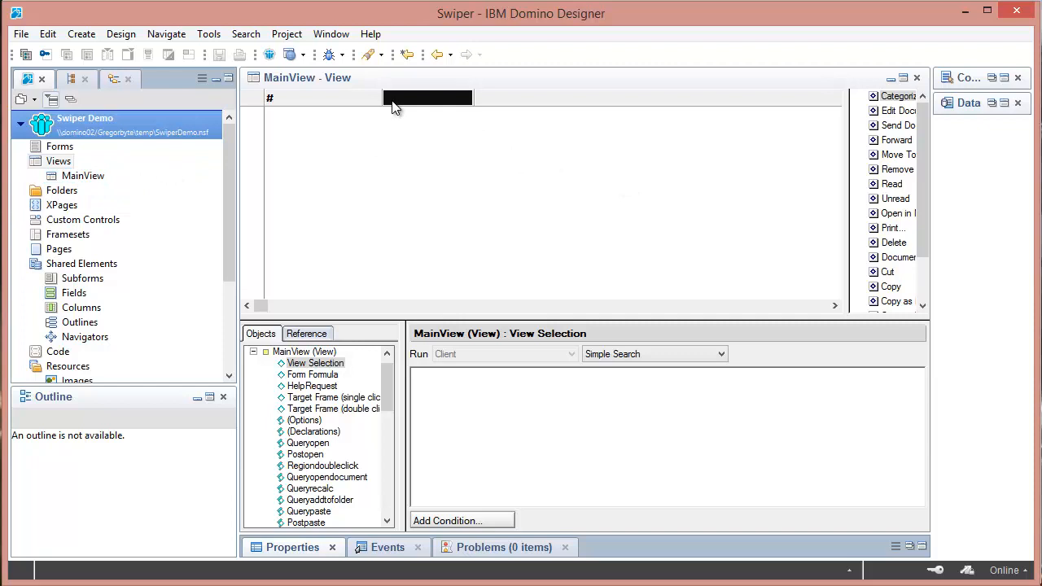
pyautogui.moveTo(401, 114)
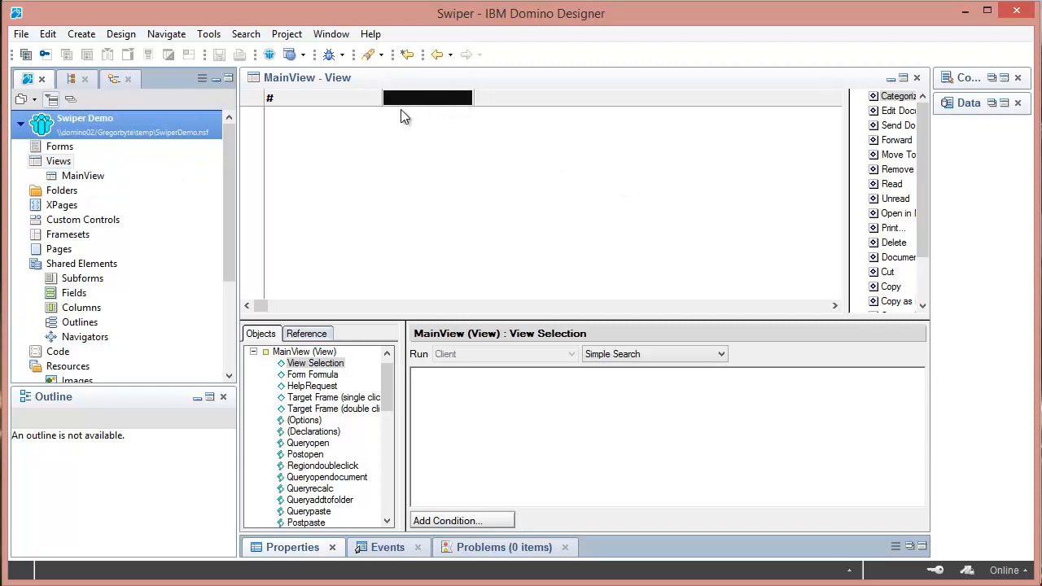
pyautogui.moveTo(475, 107)
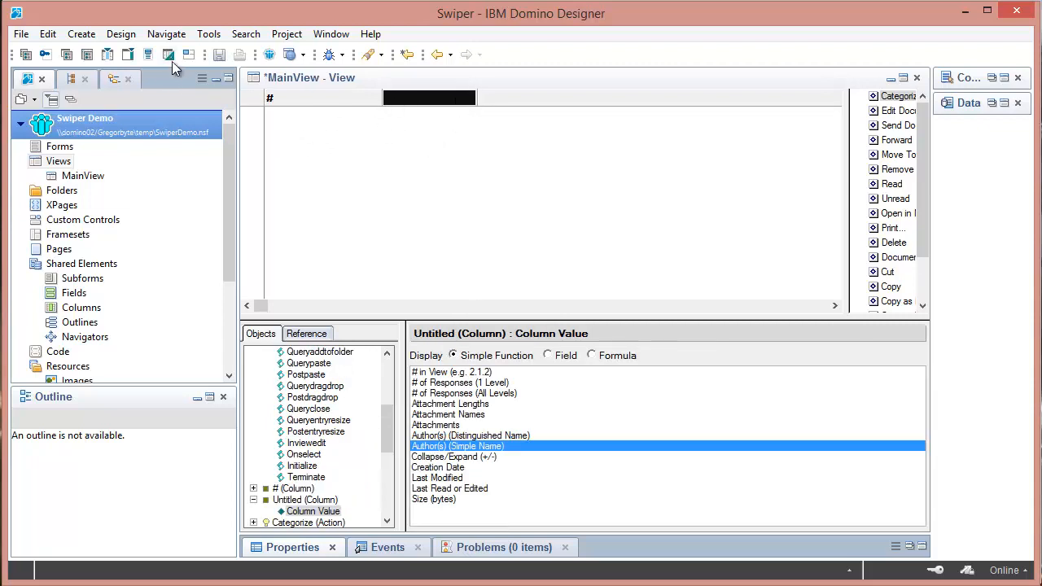
pyautogui.click(218, 56)
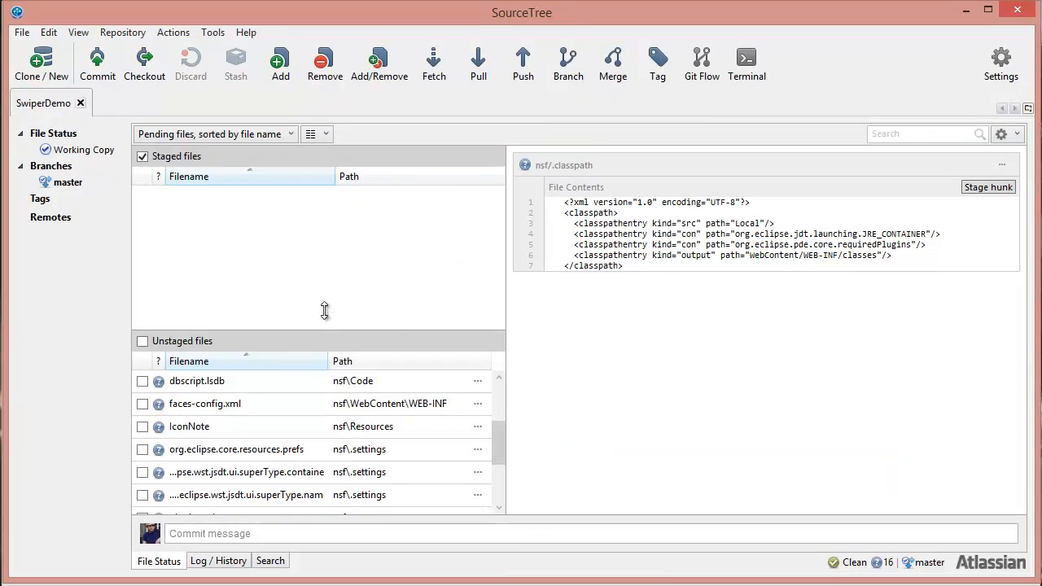
# - Select MainView.view and scroll through its fully replaced, filtered XML diff
pyautogui.click(201, 384)
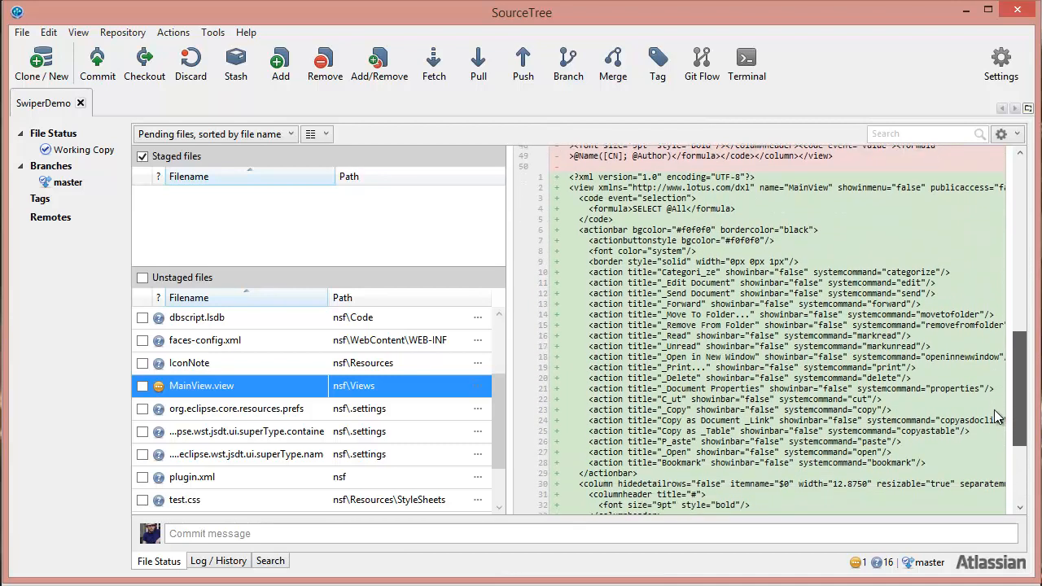
pyautogui.scroll(-3)
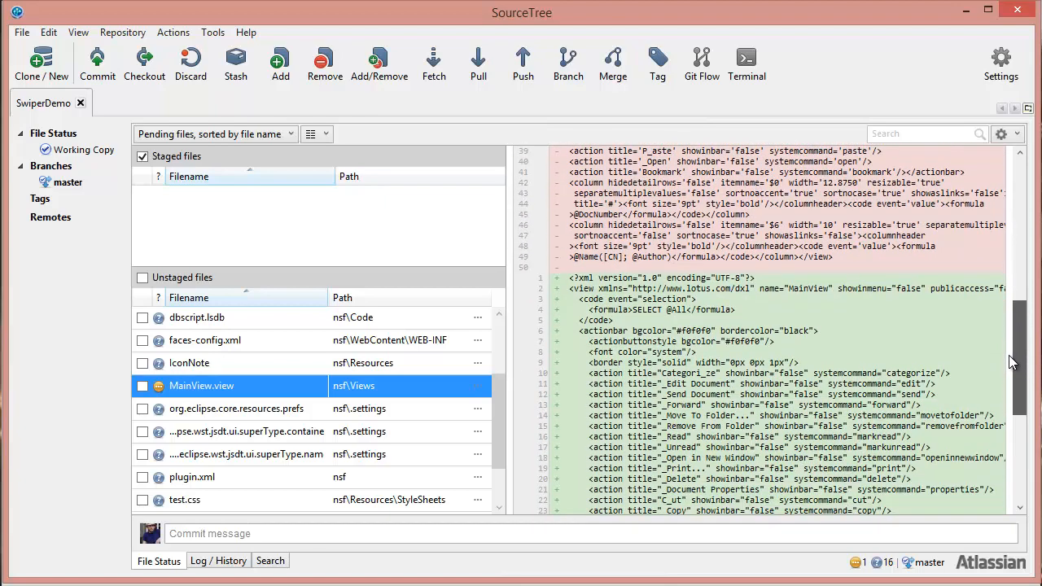
pyautogui.scroll(-3)
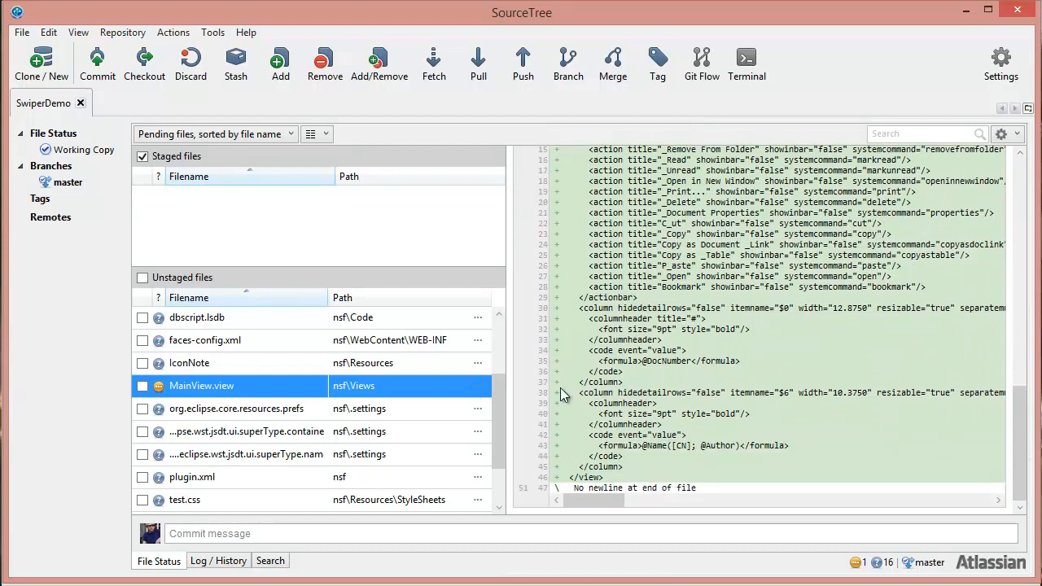
pyautogui.moveTo(723, 283)
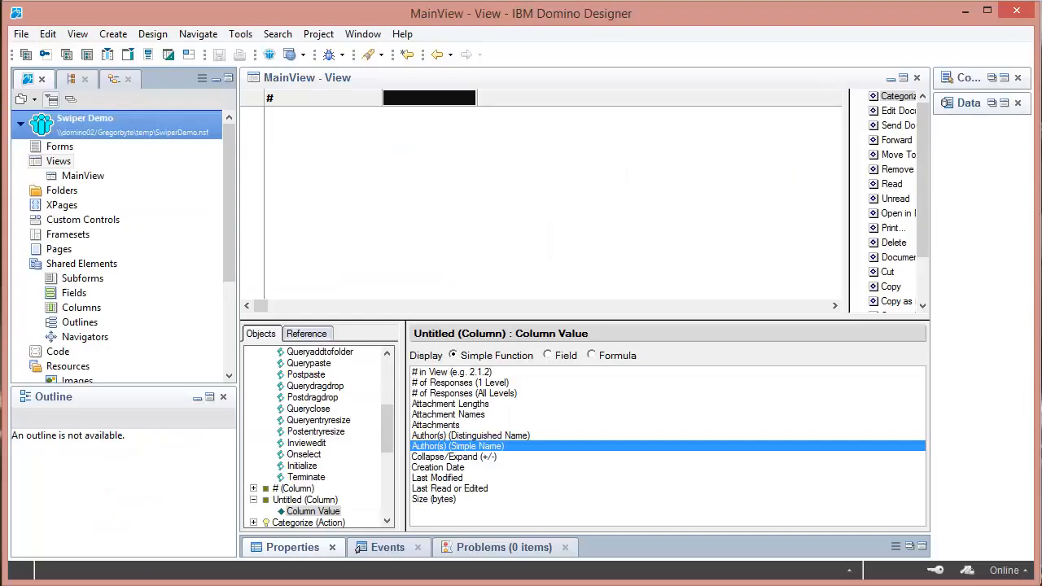
# - Insert a new column in MainView and title it 'first col' in the Column properties
pyautogui.rightClick(323, 98)
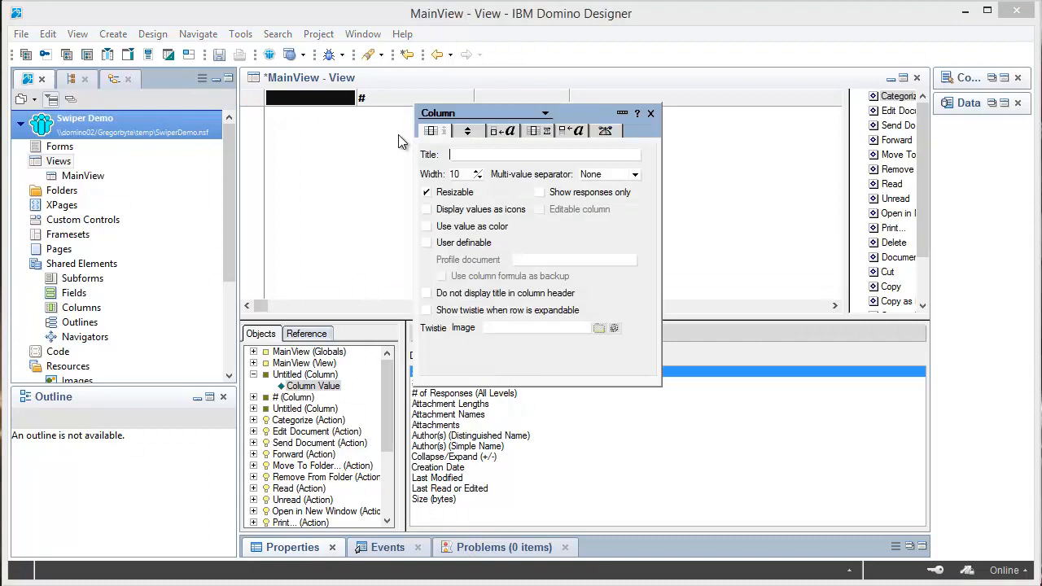
pyautogui.write('first')
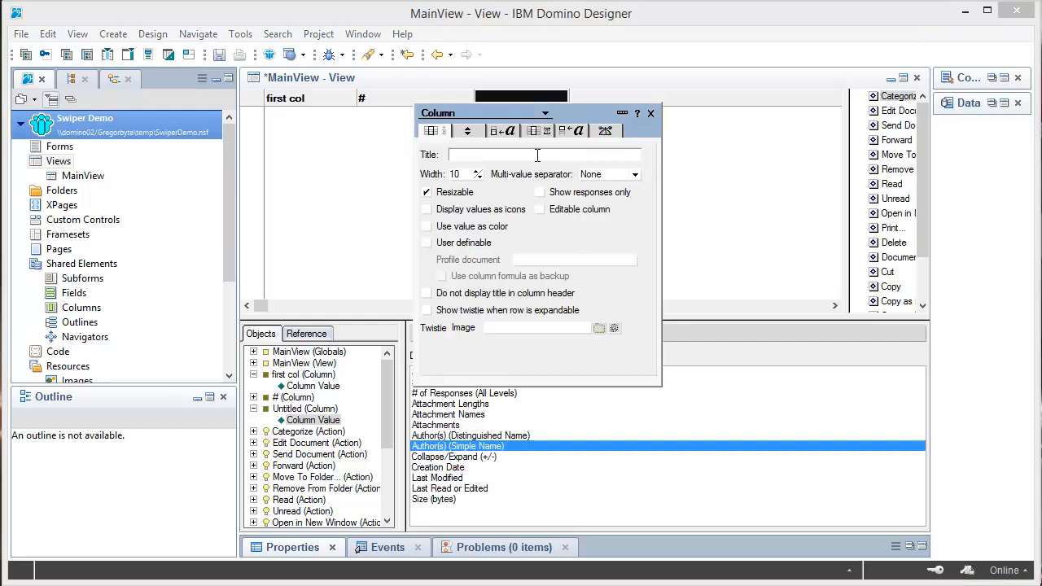
pyautogui.write('third col')
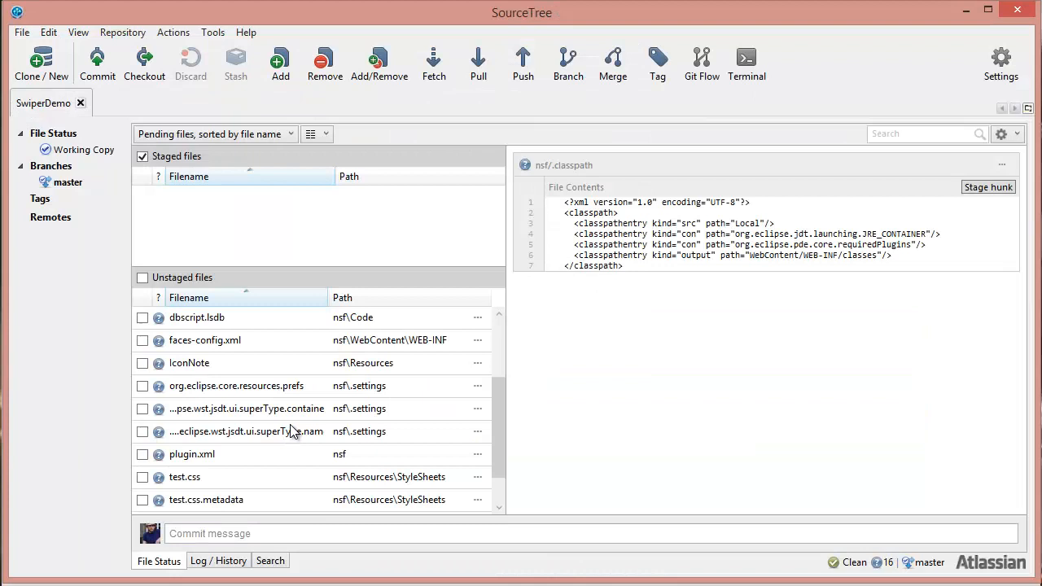
# - Select MainView.view to see its diff showing only the added 'first col' lines
pyautogui.click(202, 384)
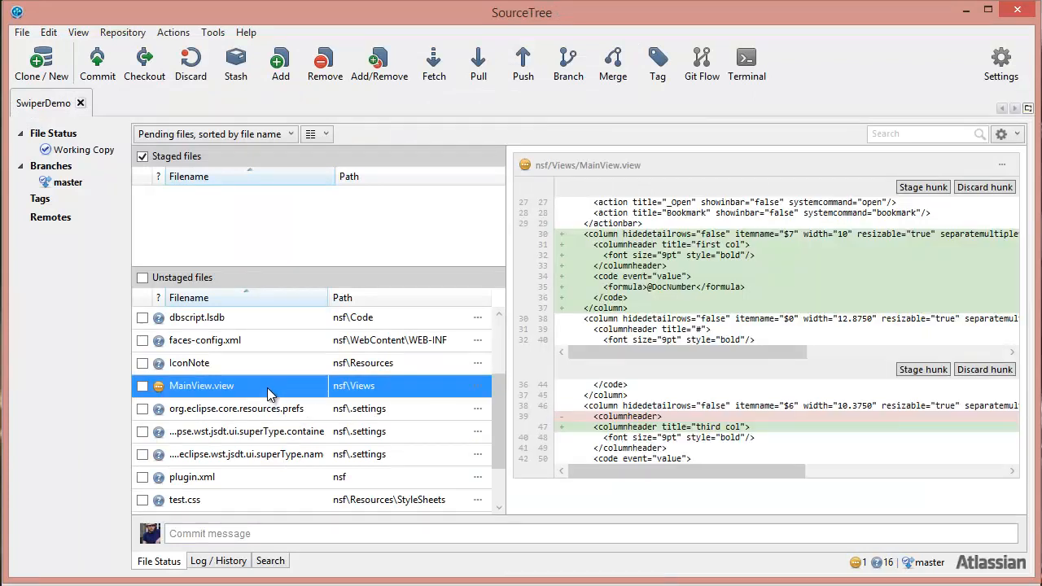
pyautogui.moveTo(659, 411)
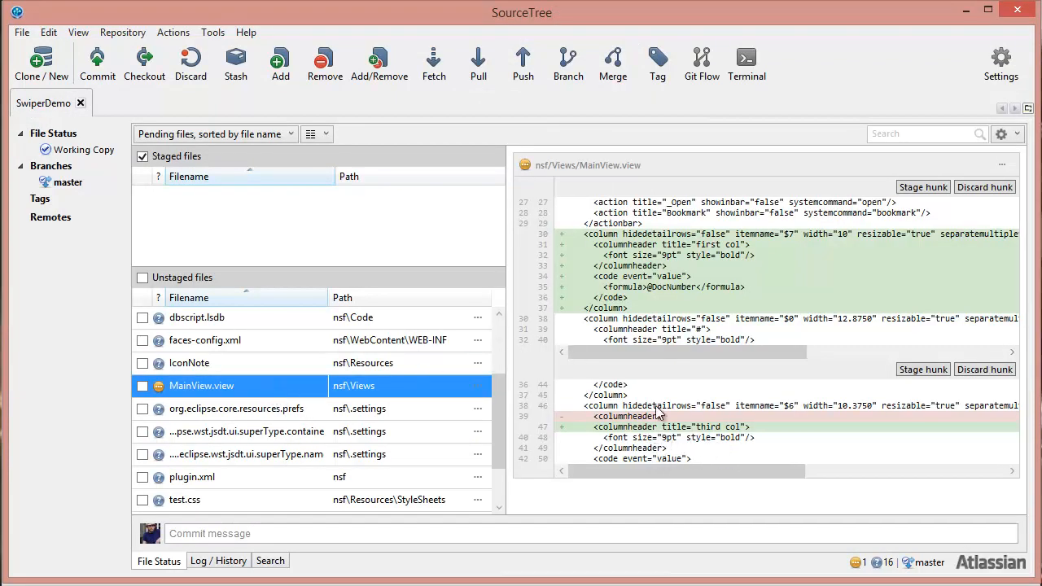
pyautogui.moveTo(599, 310)
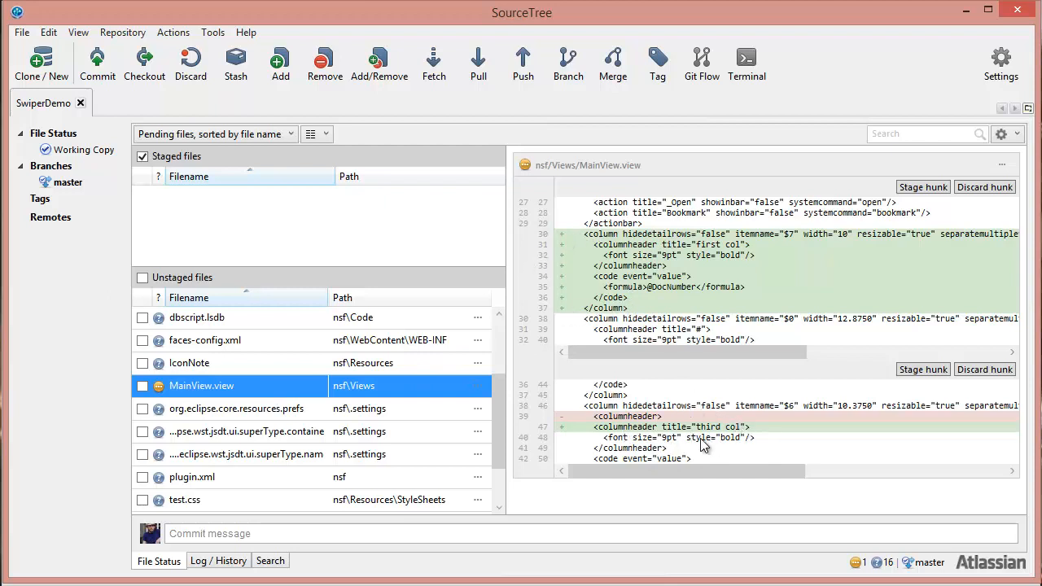
pyautogui.moveTo(854, 267)
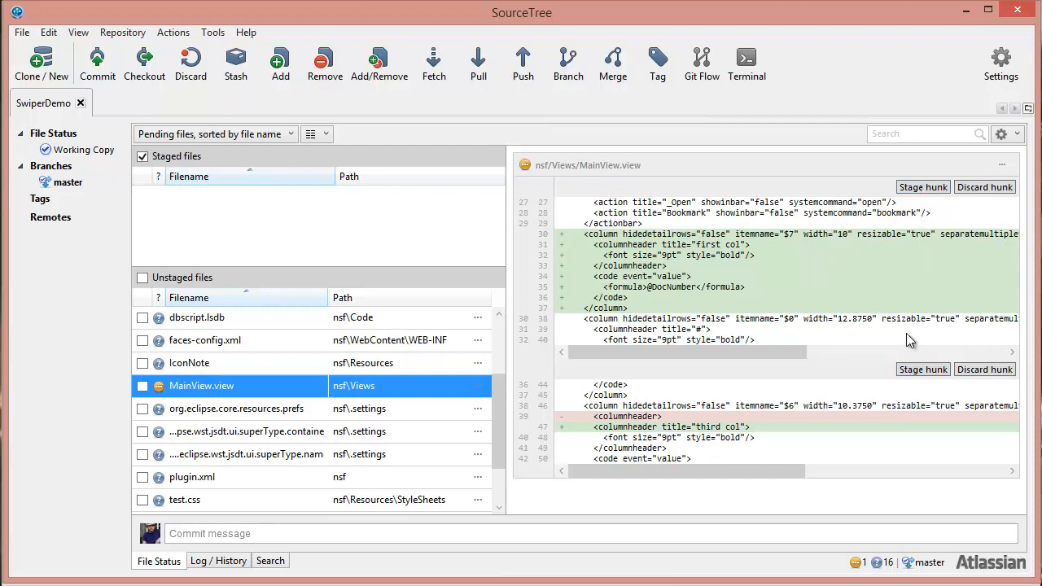
pyautogui.moveTo(697, 329)
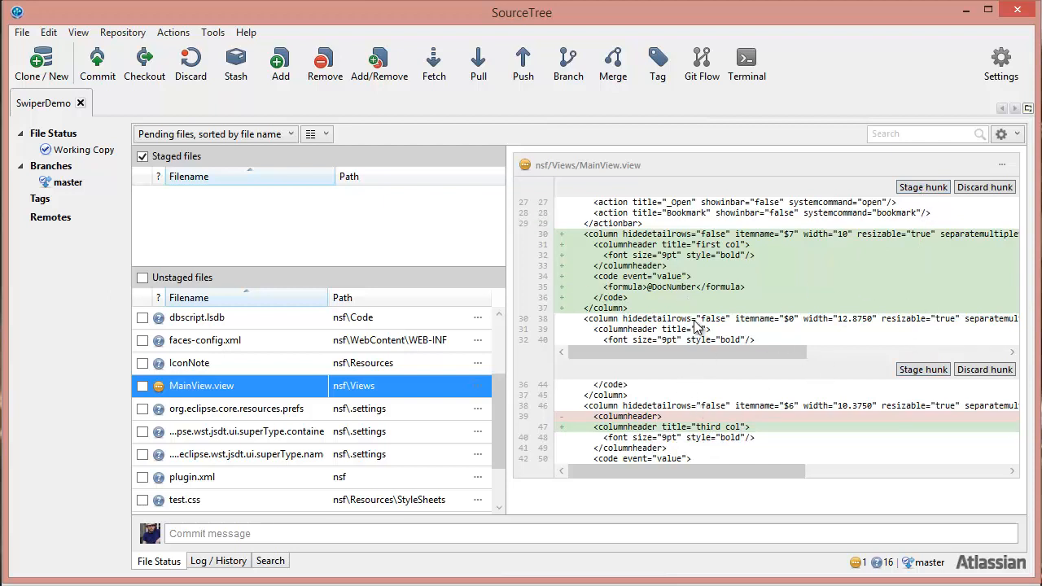
pyautogui.moveTo(705, 301)
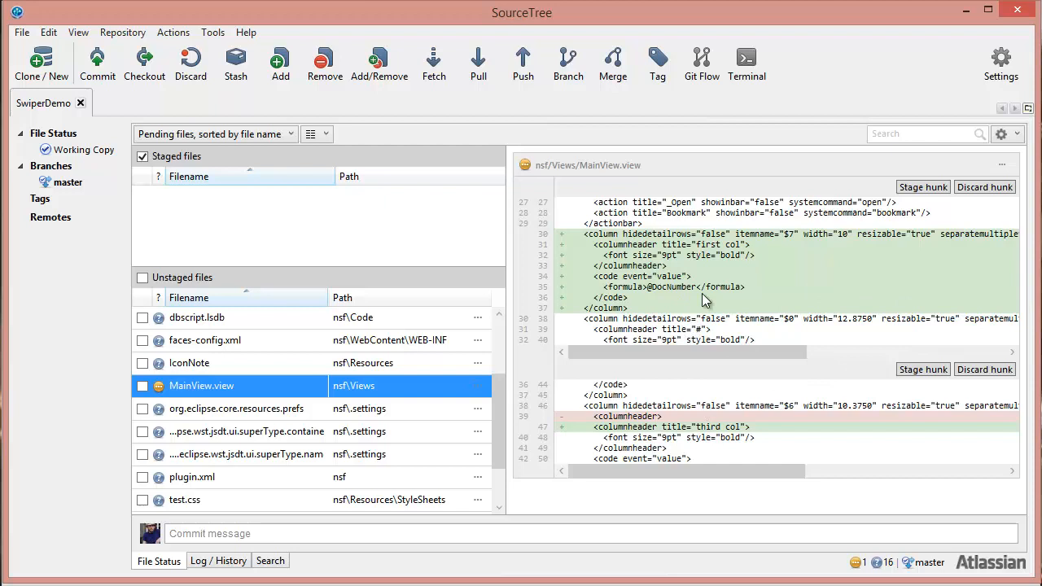
pyautogui.moveTo(828, 190)
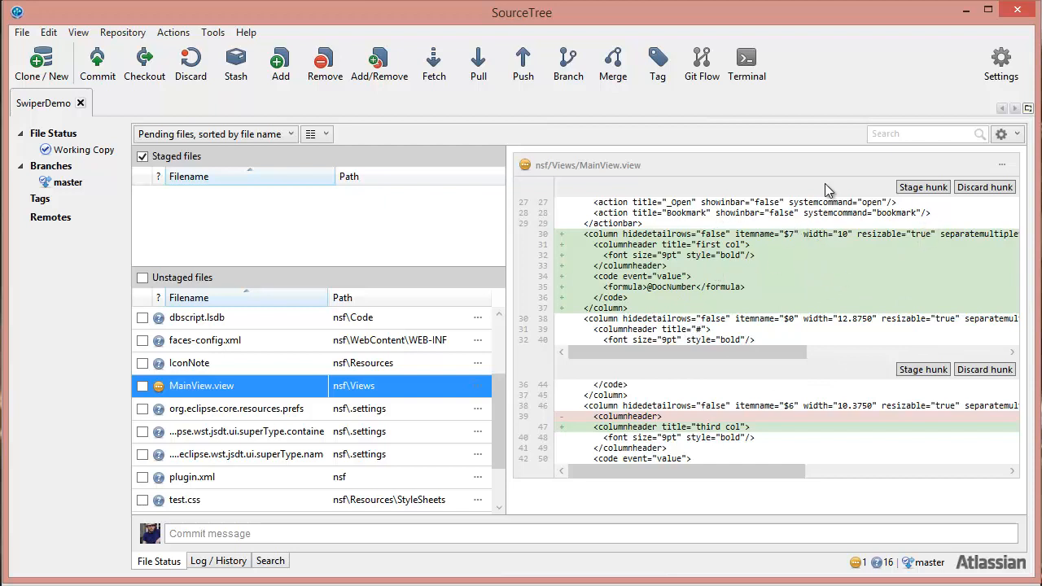
pyautogui.moveTo(852, 404)
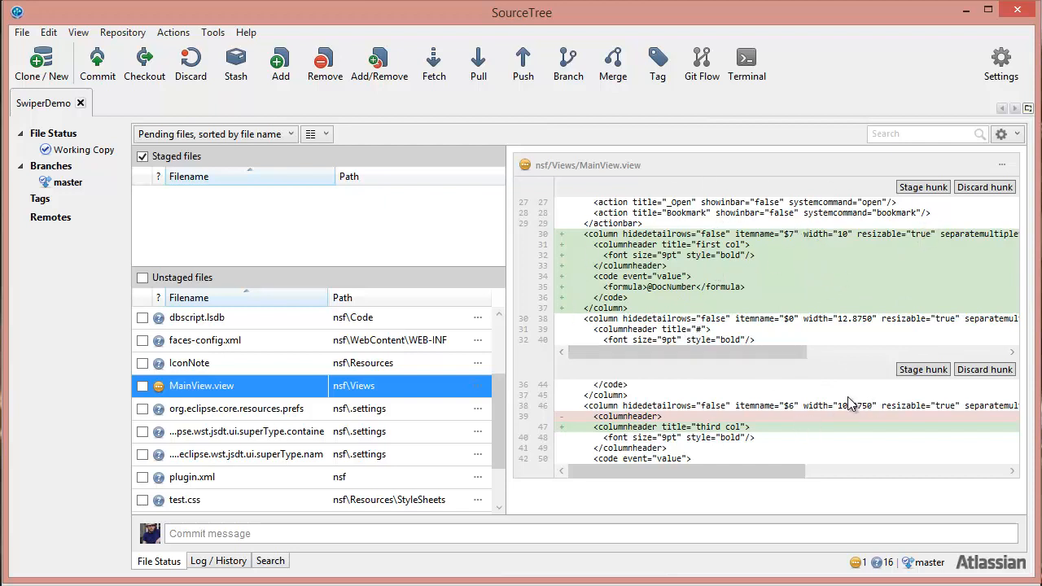
pyautogui.moveTo(703, 437)
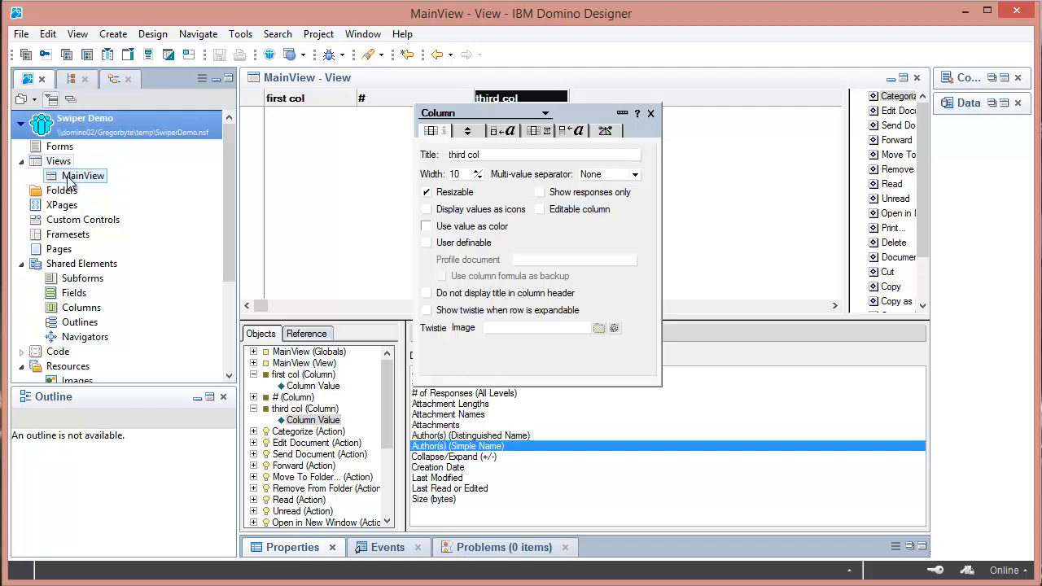
pyautogui.moveTo(63, 203)
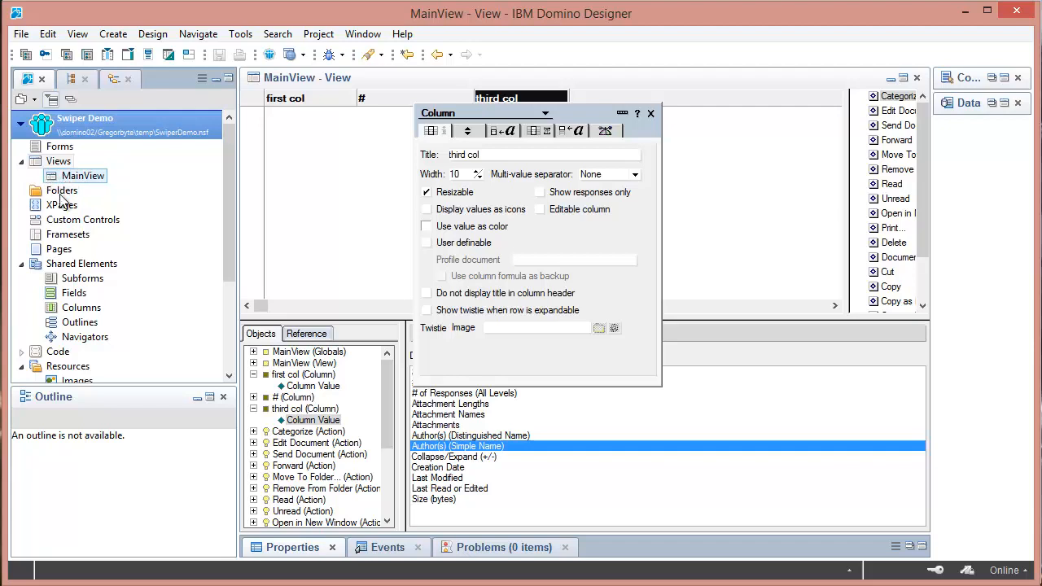
# - Create a new XPage named Home and enter 'hello world' in its source
pyautogui.click(62, 206)
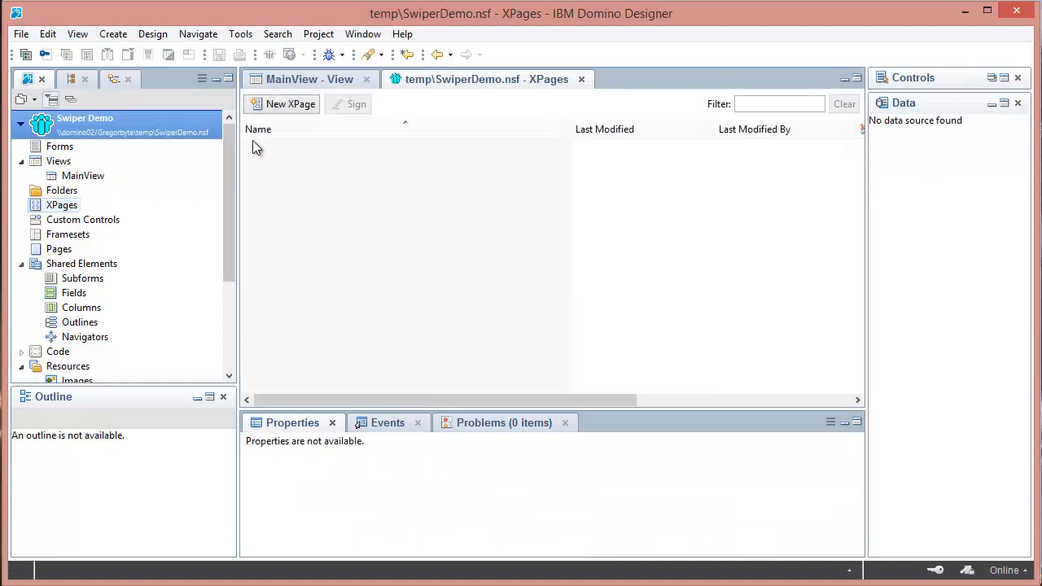
pyautogui.click(290, 104)
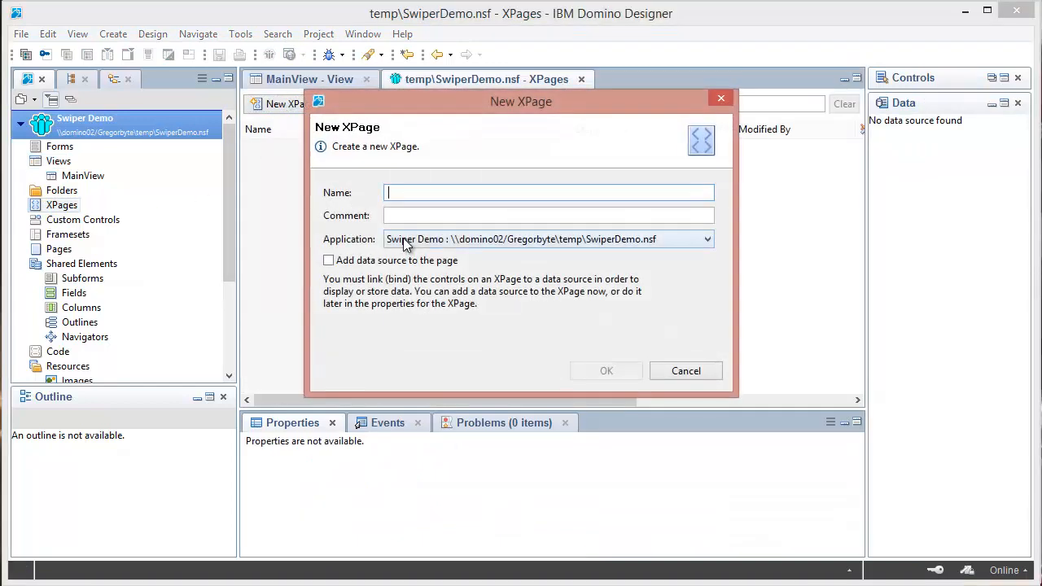
pyautogui.write('Home')
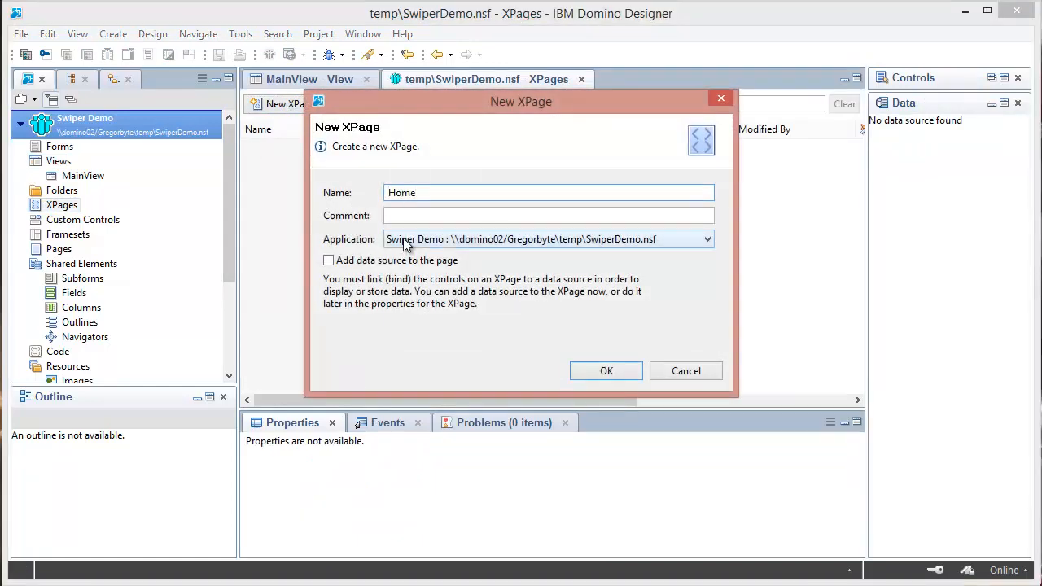
pyautogui.click(605, 372)
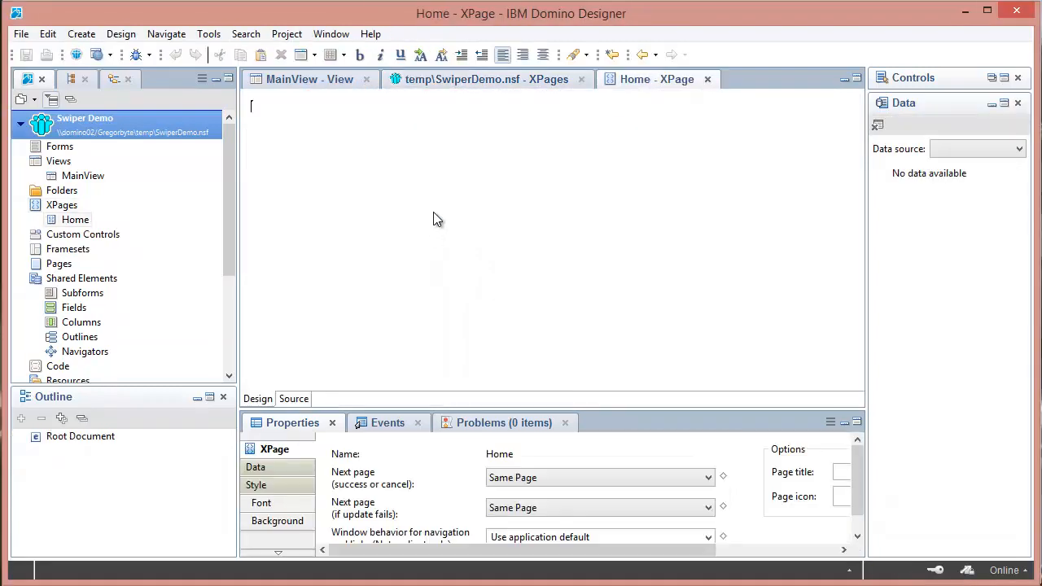
pyautogui.write('hello world')
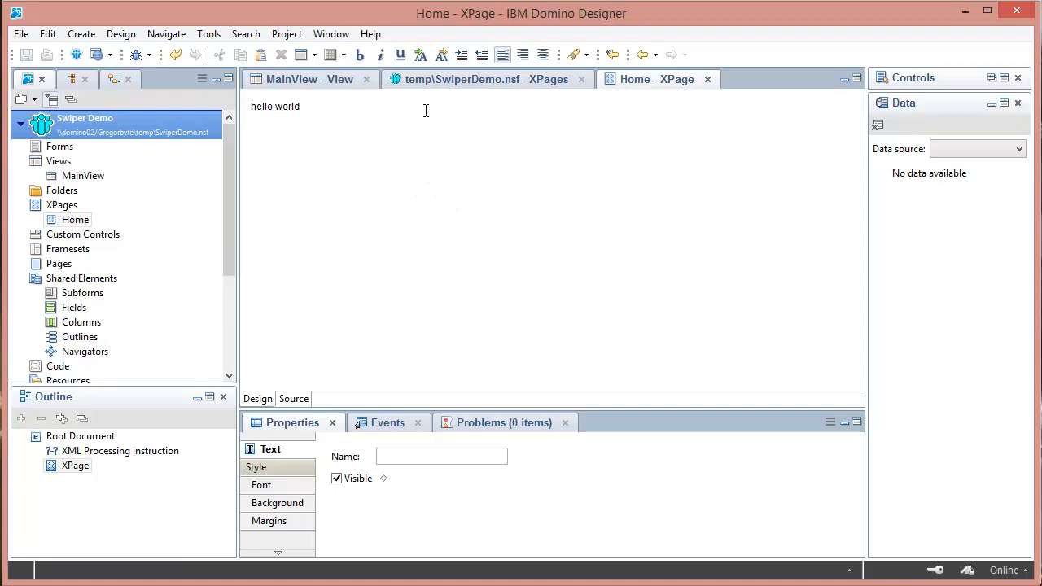
pyautogui.moveTo(514, 383)
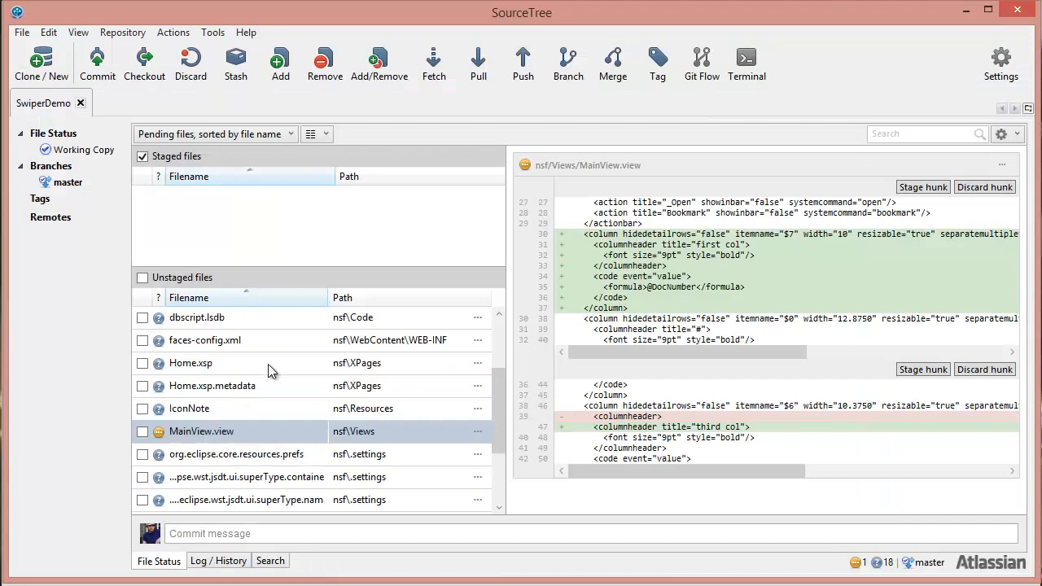
# - Preview the contents of Home.xsp, Home.xsp.metadata and IconNote in Unstaged files
pyautogui.click(191, 363)
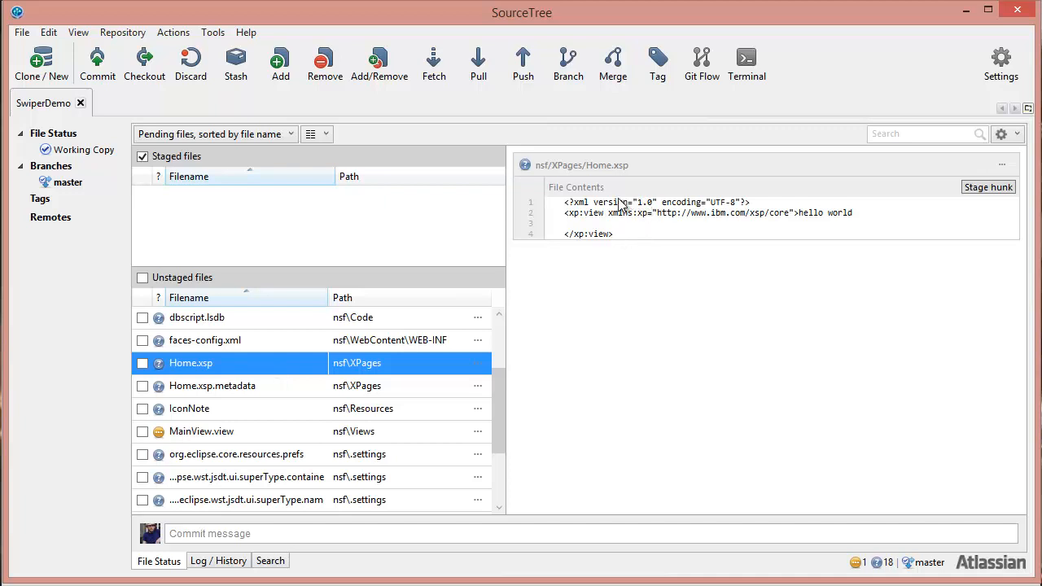
pyautogui.click(211, 384)
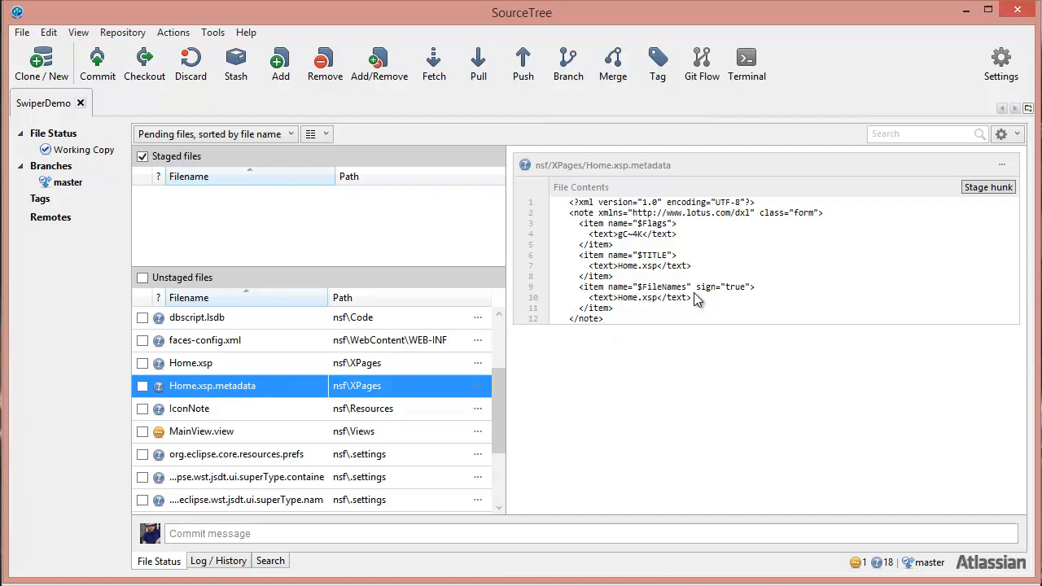
pyautogui.moveTo(595, 235)
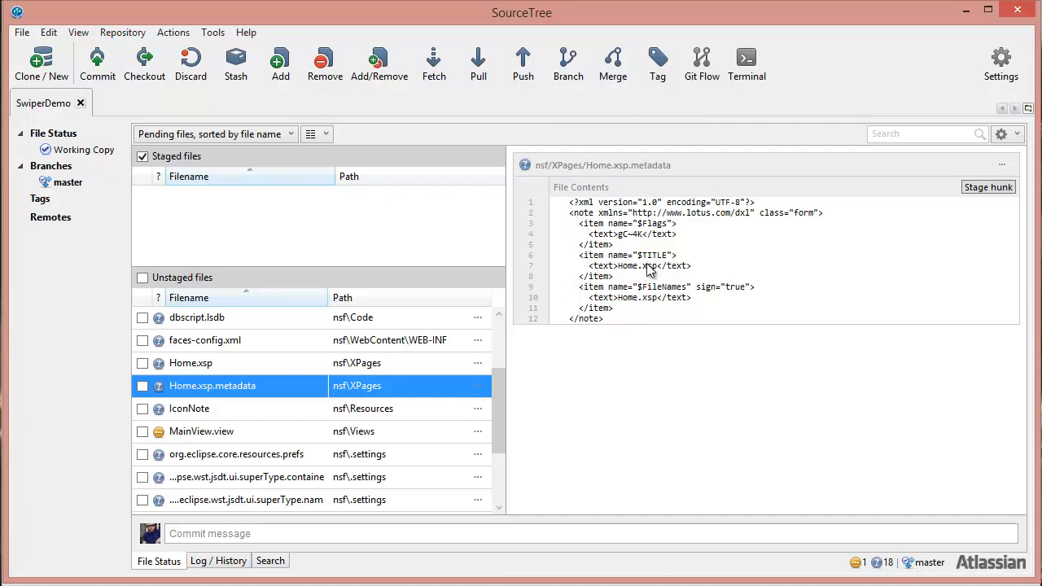
pyautogui.moveTo(366, 391)
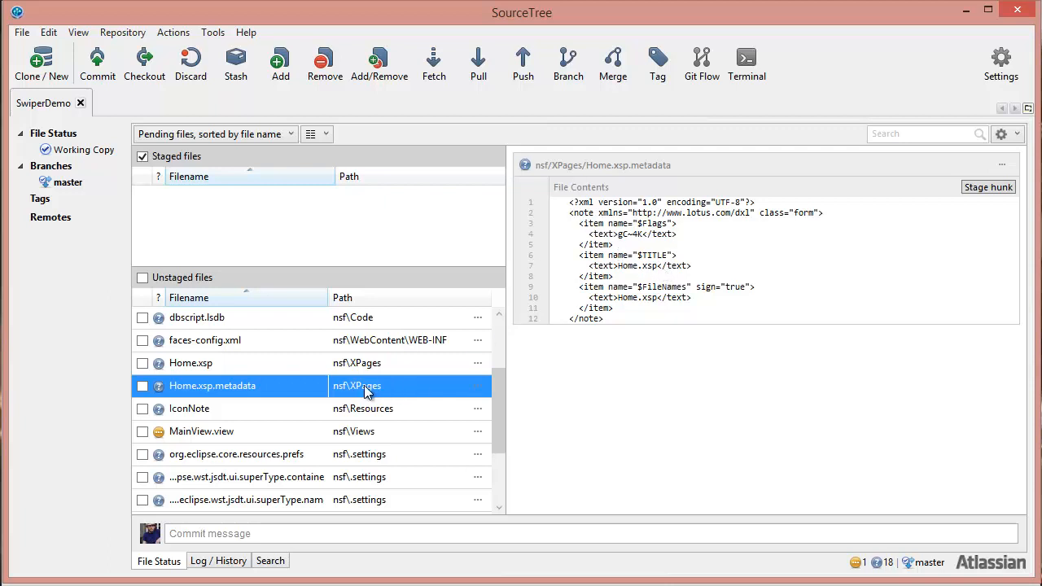
pyautogui.moveTo(271, 395)
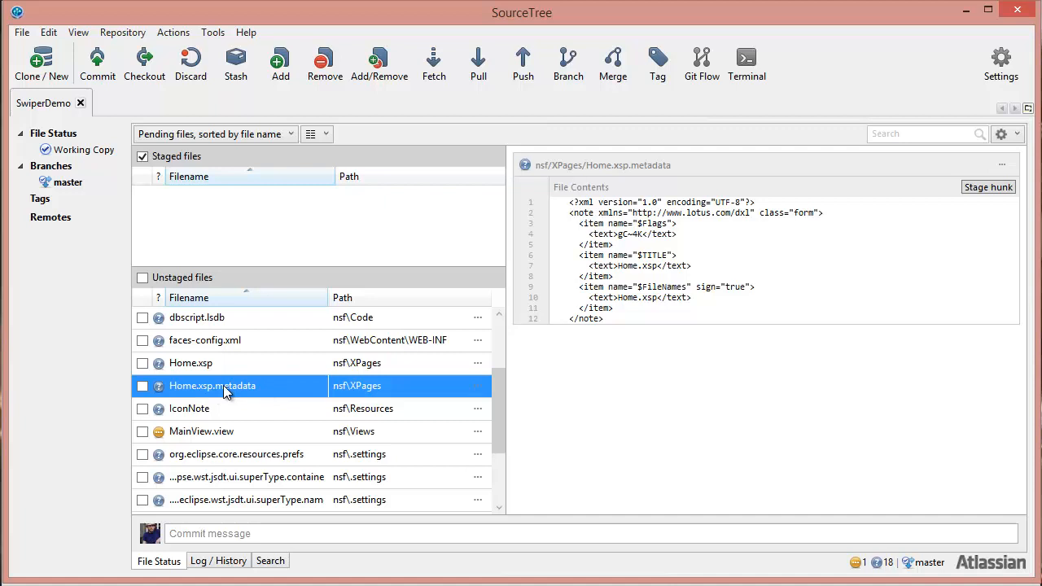
pyautogui.moveTo(275, 397)
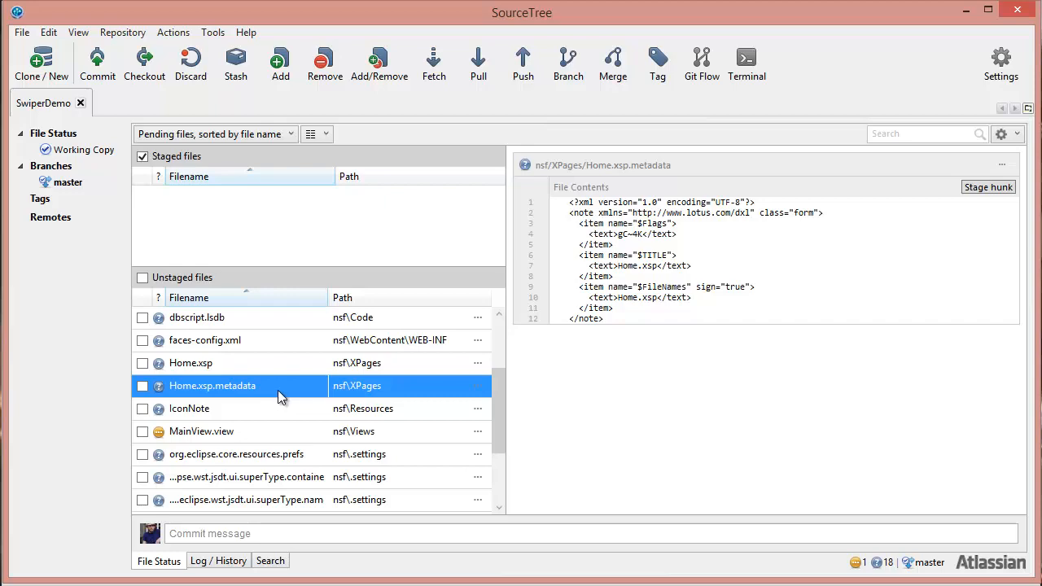
pyautogui.click(189, 429)
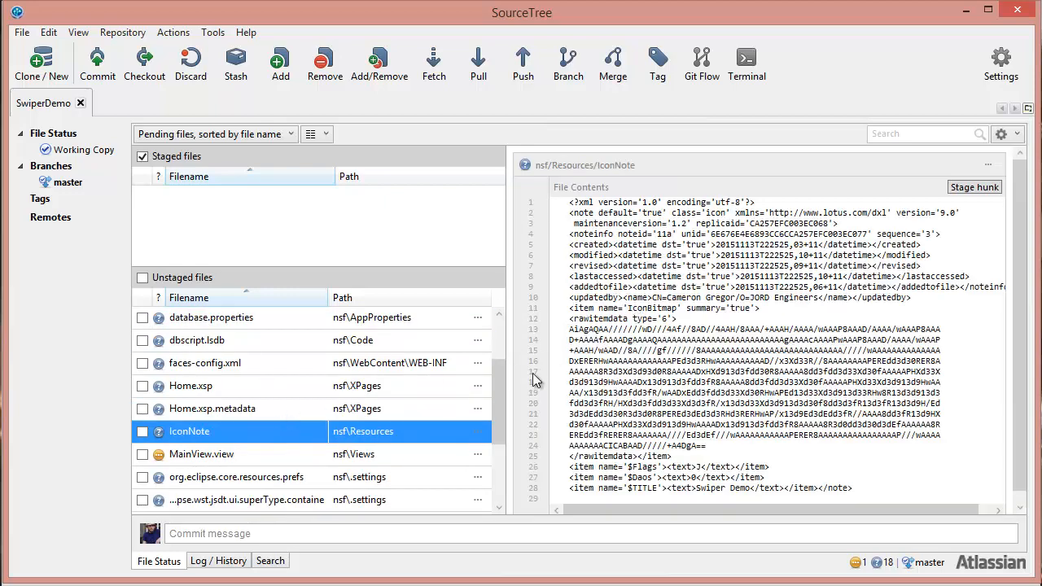
pyautogui.moveTo(498, 398)
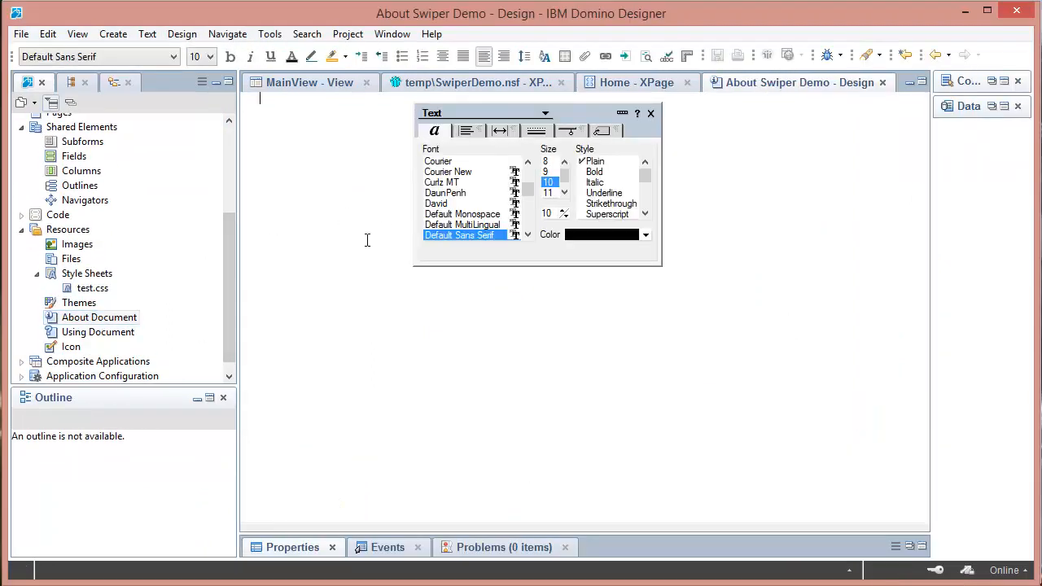
# - Enter some text ('aoeuaoe') into the Swiper Demo About Document
pyautogui.write('aoeuaoe</par>')
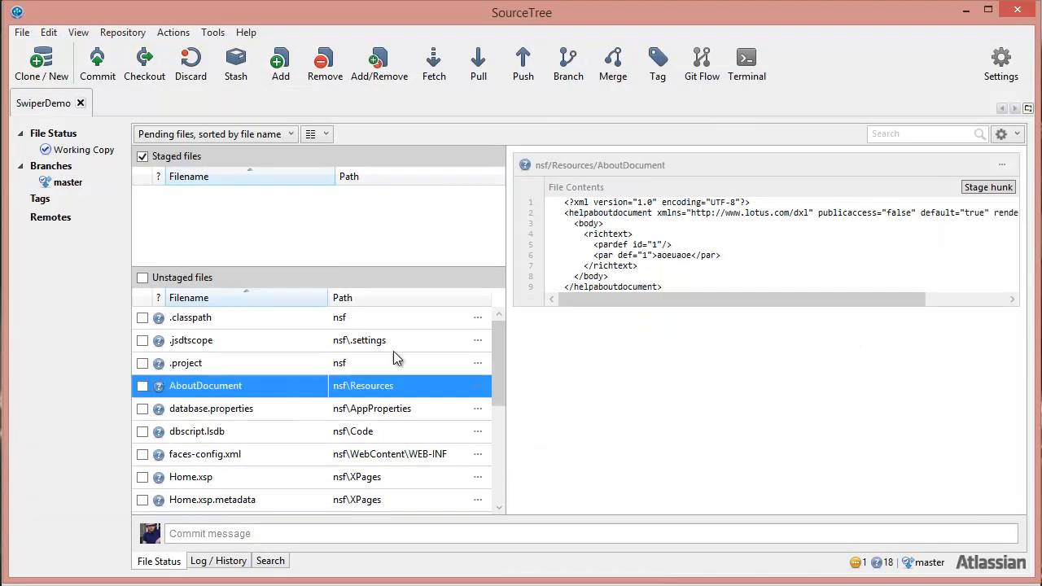
pyautogui.moveTo(589, 286)
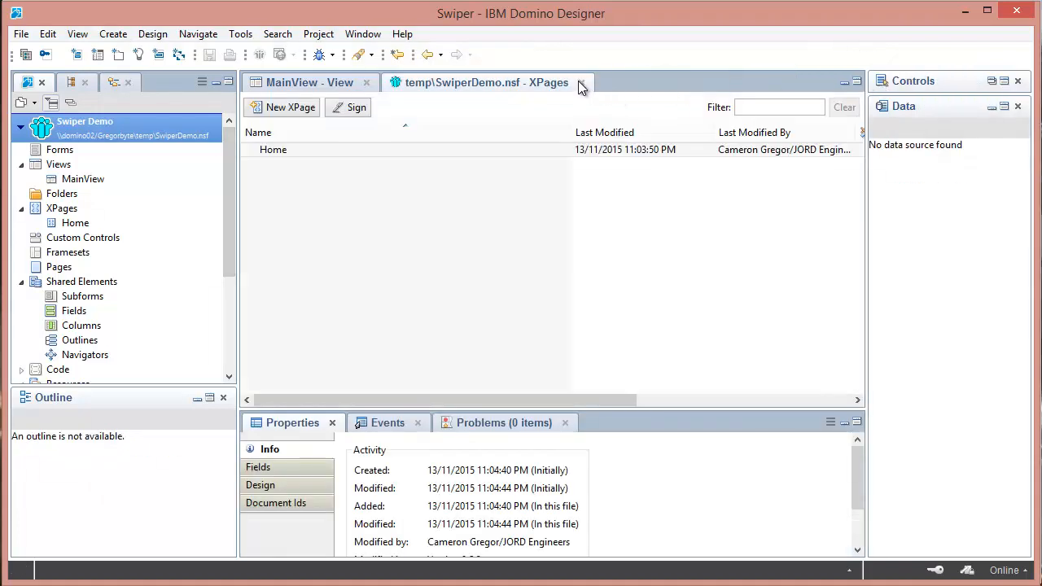
pyautogui.moveTo(545, 104)
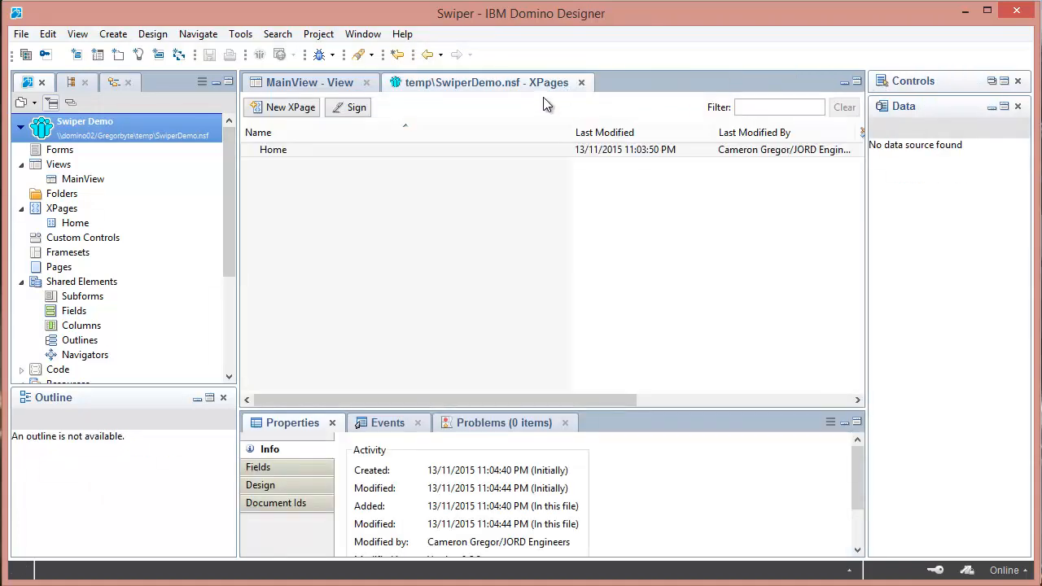
# - Select the Home XPage in the Designer XPages list after closing the editors
pyautogui.click(75, 222)
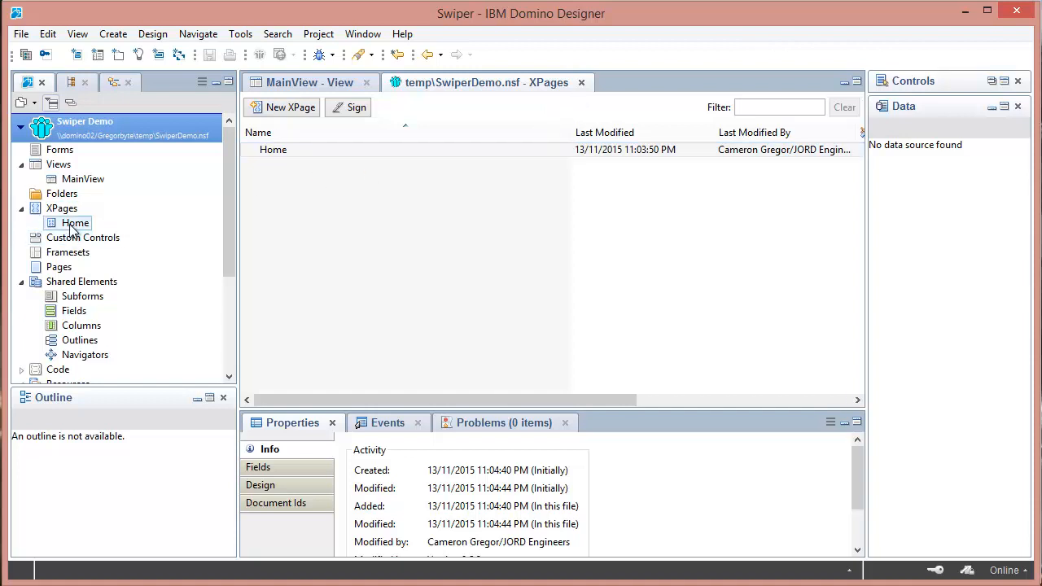
pyautogui.rightClick(75, 221)
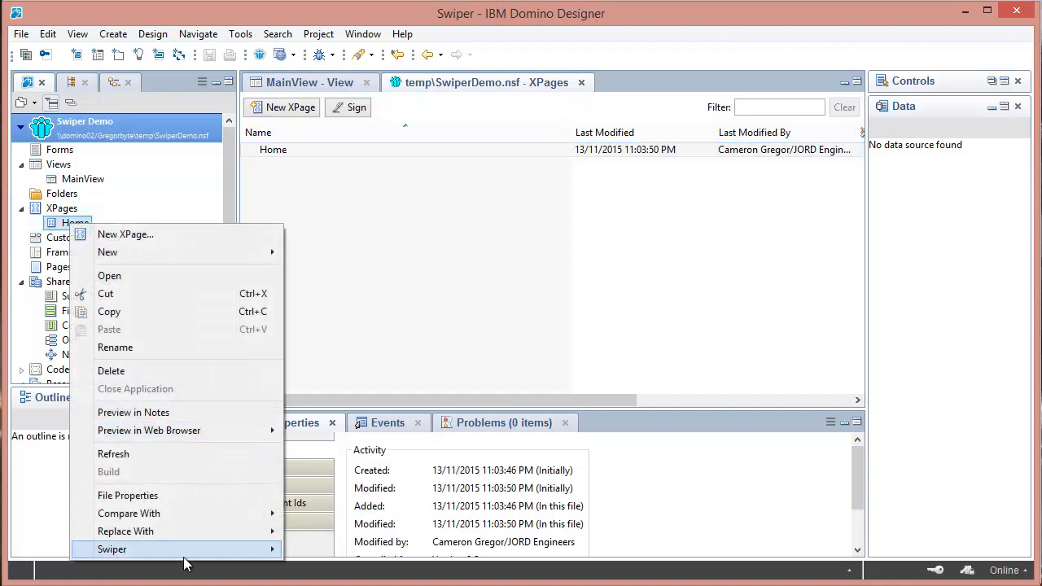
pyautogui.moveTo(111, 548)
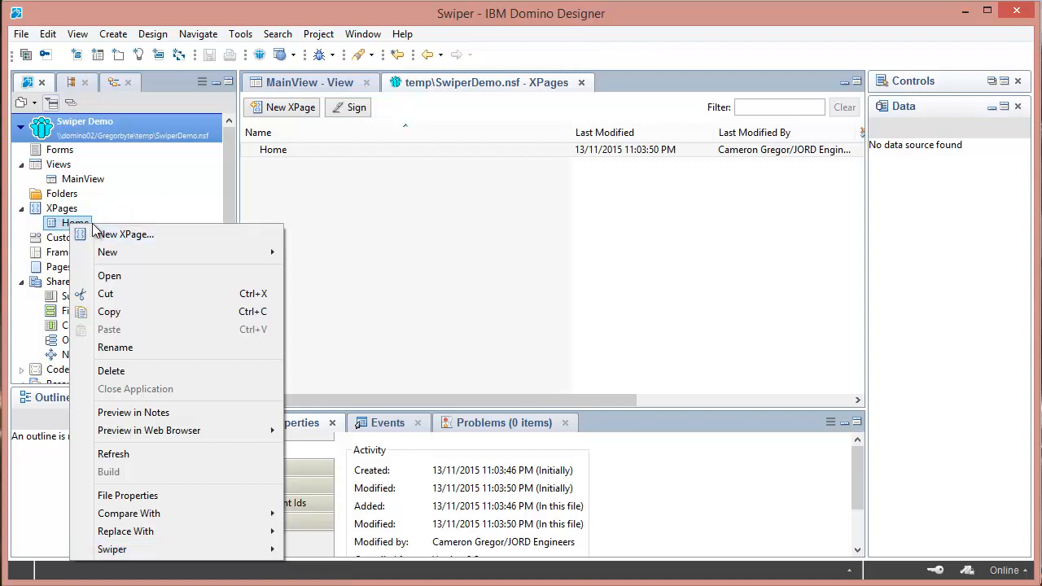
pyautogui.moveTo(111, 550)
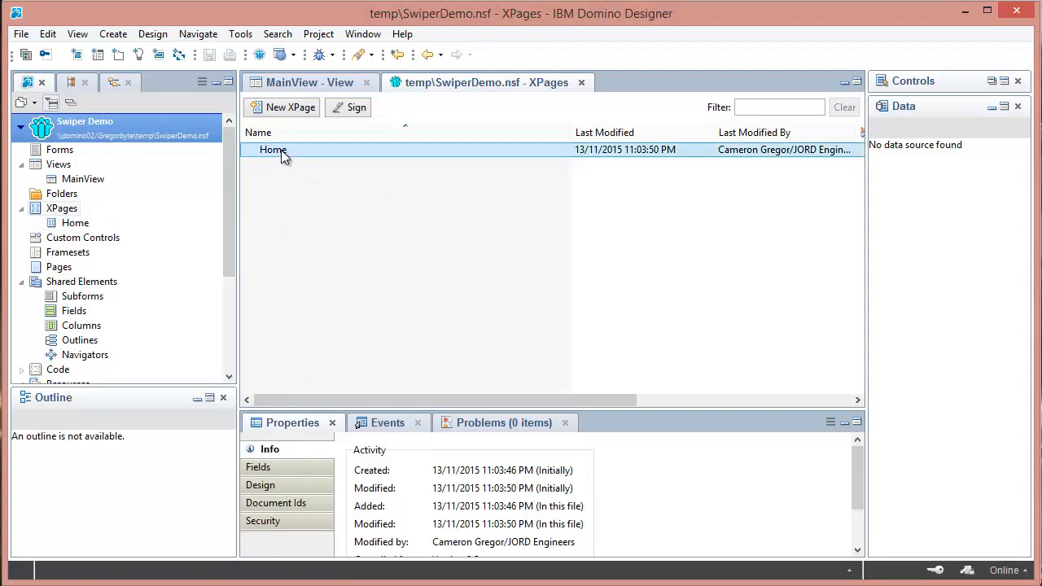
pyautogui.rightClick(273, 150)
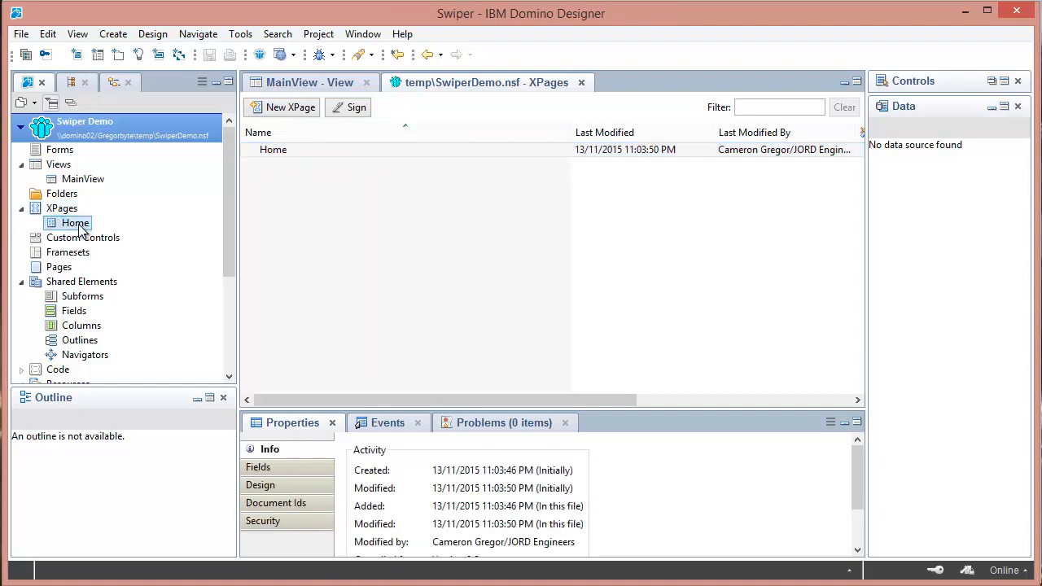
pyautogui.rightClick(85, 121)
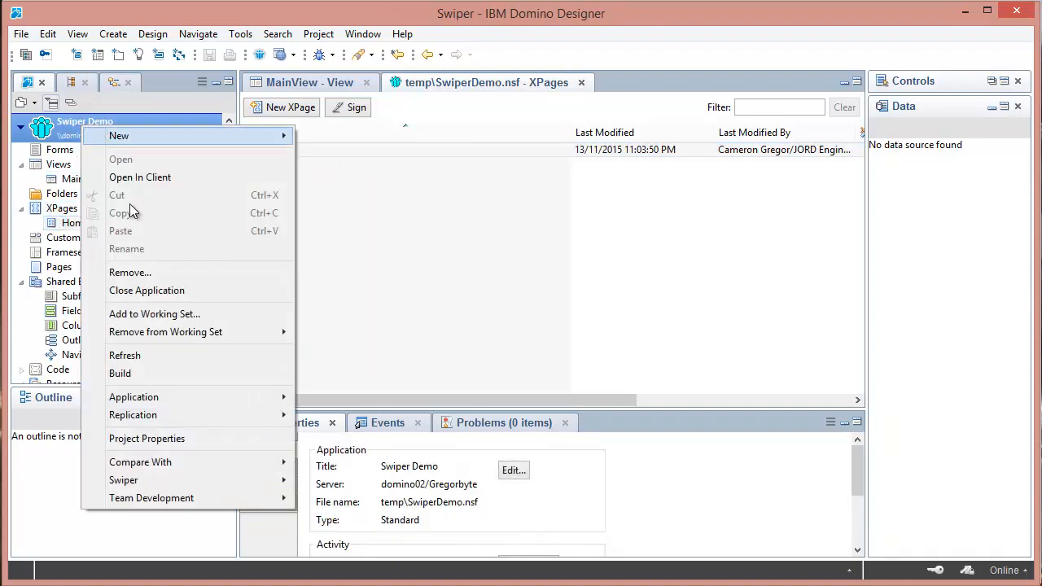
pyautogui.moveTo(124, 478)
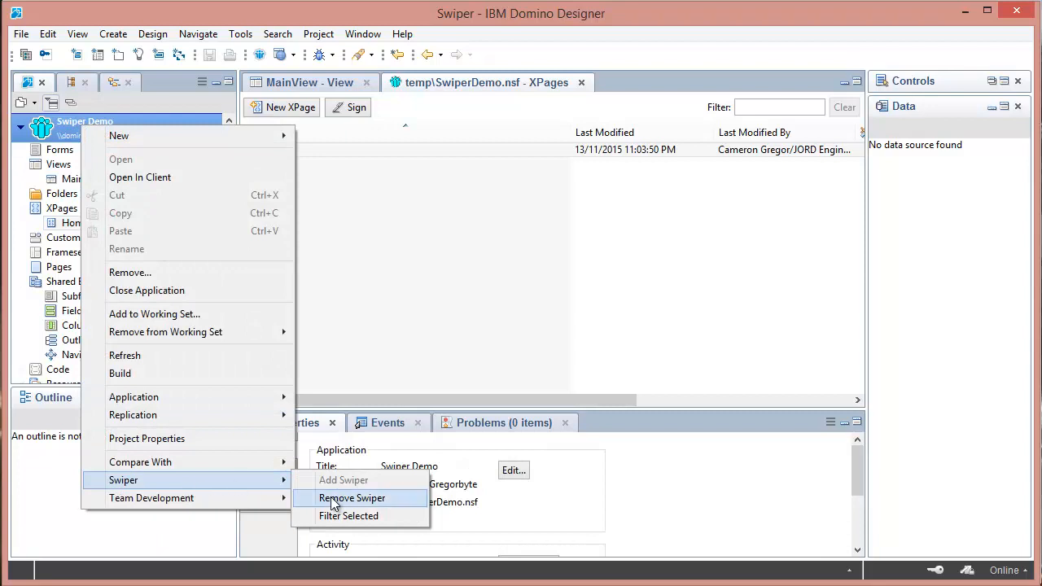
pyautogui.click(351, 498)
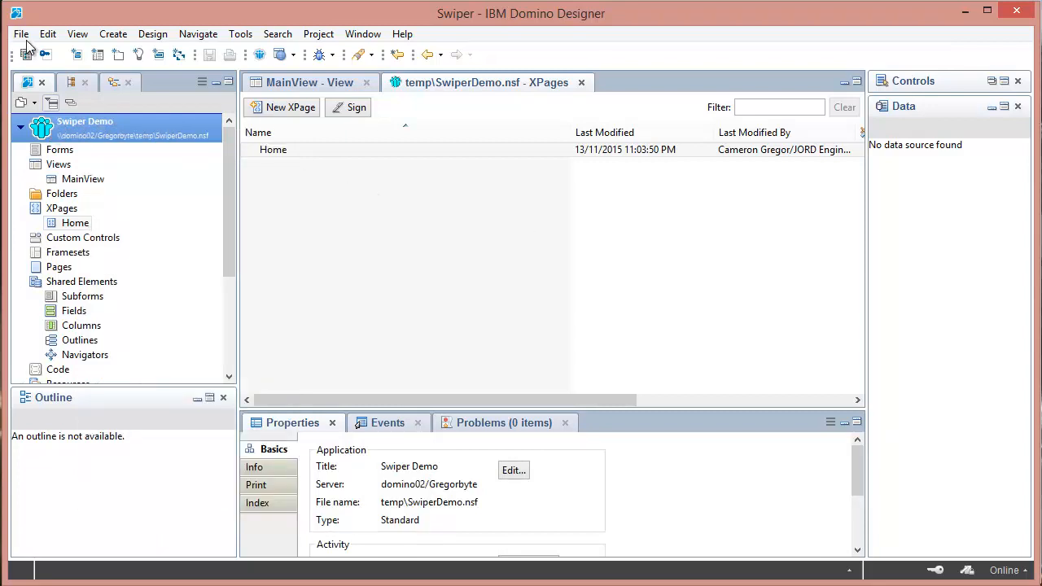
# - Show the Swiper preferences page with its Custom XSLT Filter field and Mimic DXL options
pyautogui.click(21, 33)
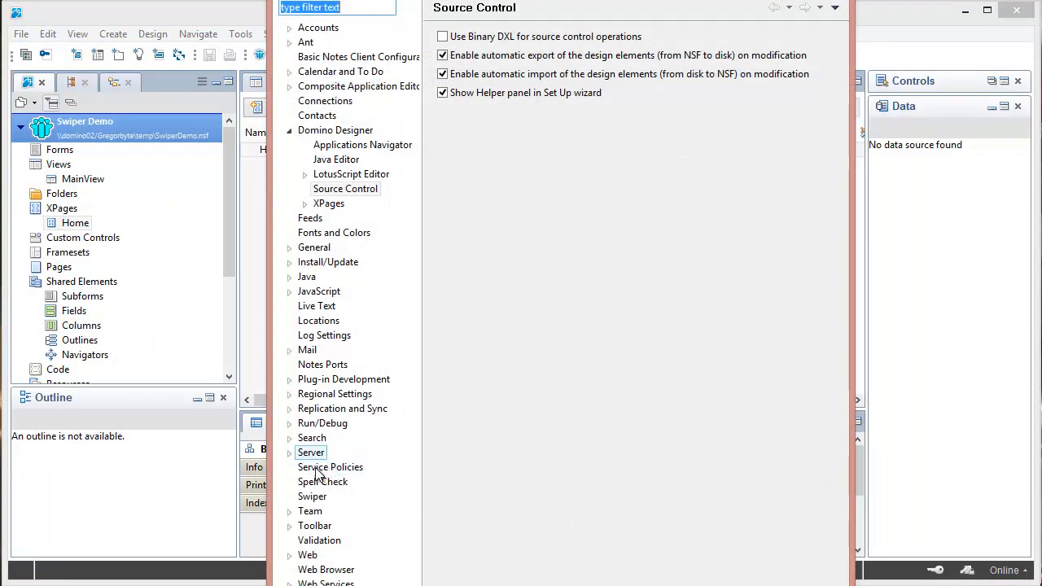
pyautogui.click(312, 495)
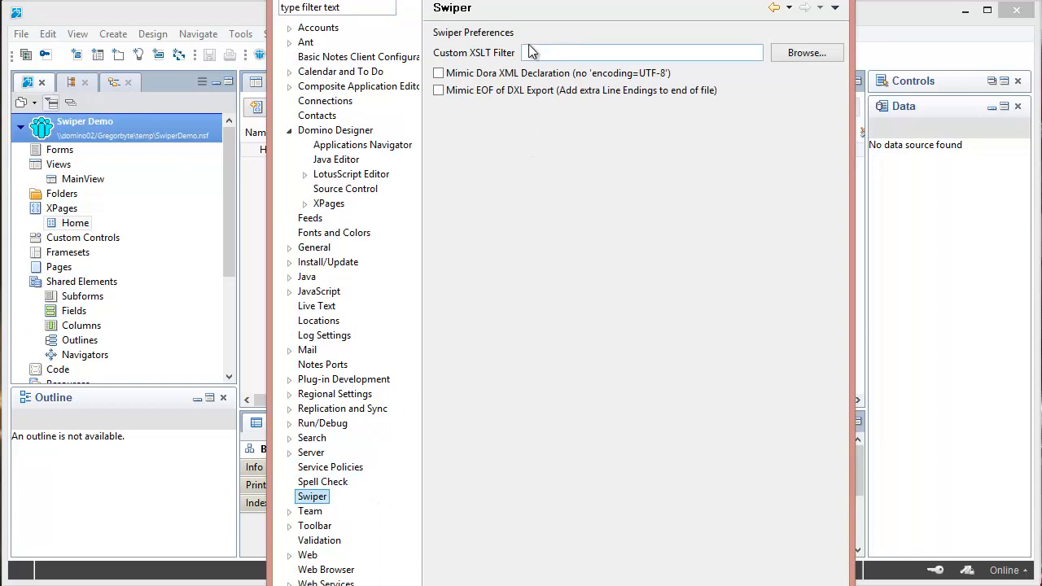
pyautogui.click(643, 52)
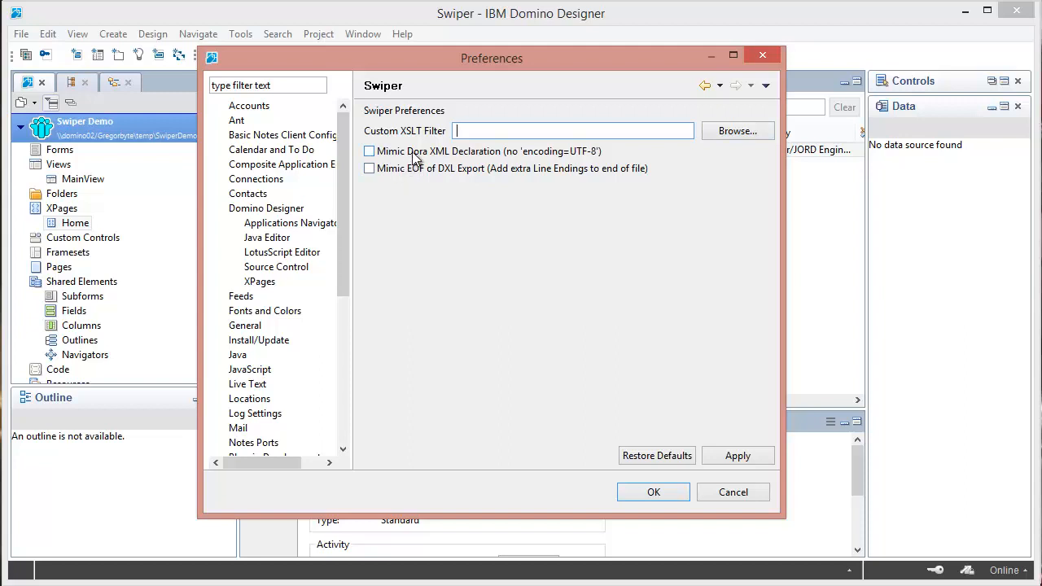
pyautogui.moveTo(485, 163)
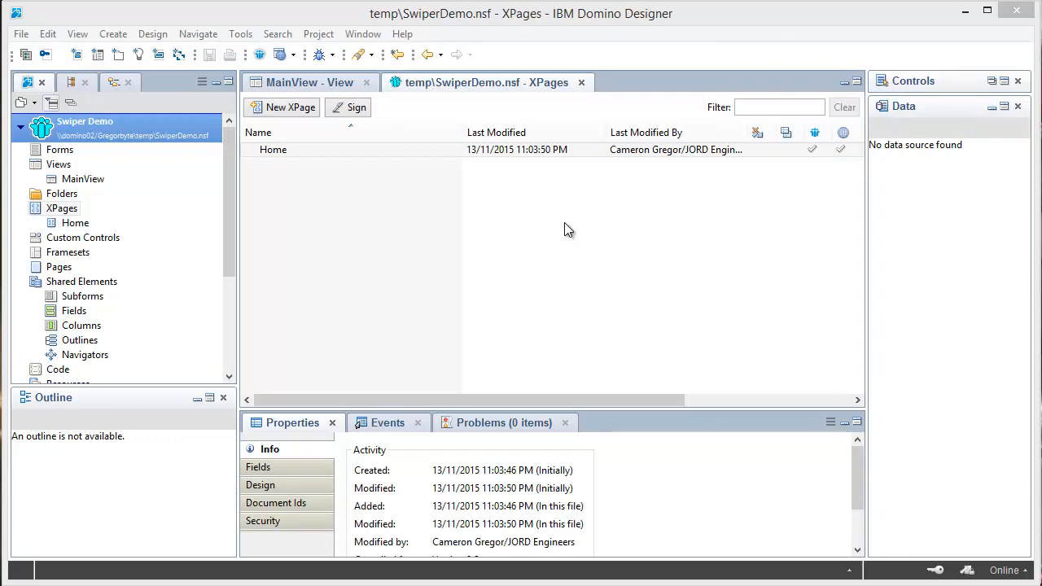
# - Show the Swiper page in the Swiper Demo project's own Properties
pyautogui.click(274, 150)
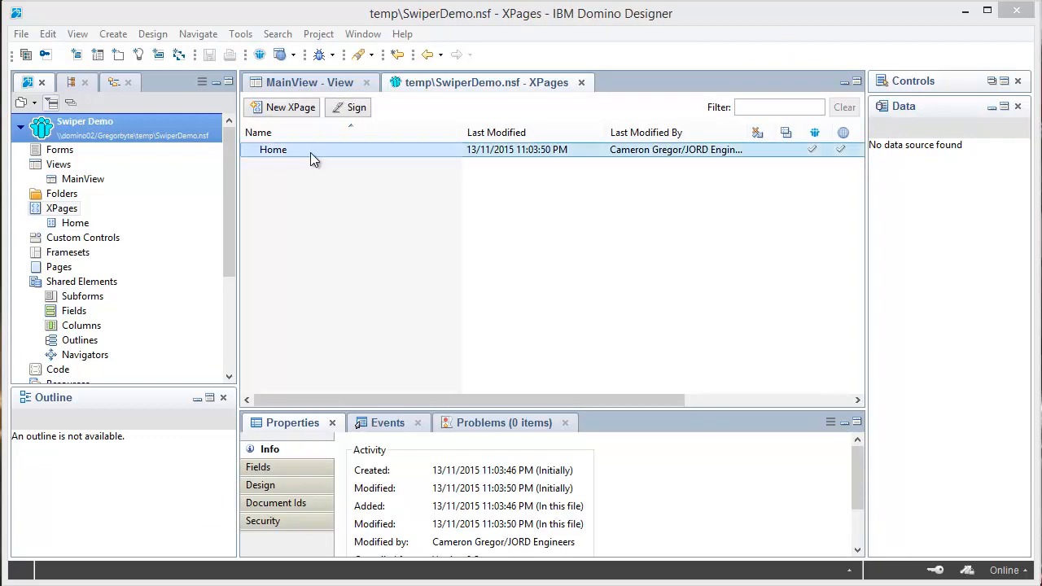
pyautogui.rightClick(84, 120)
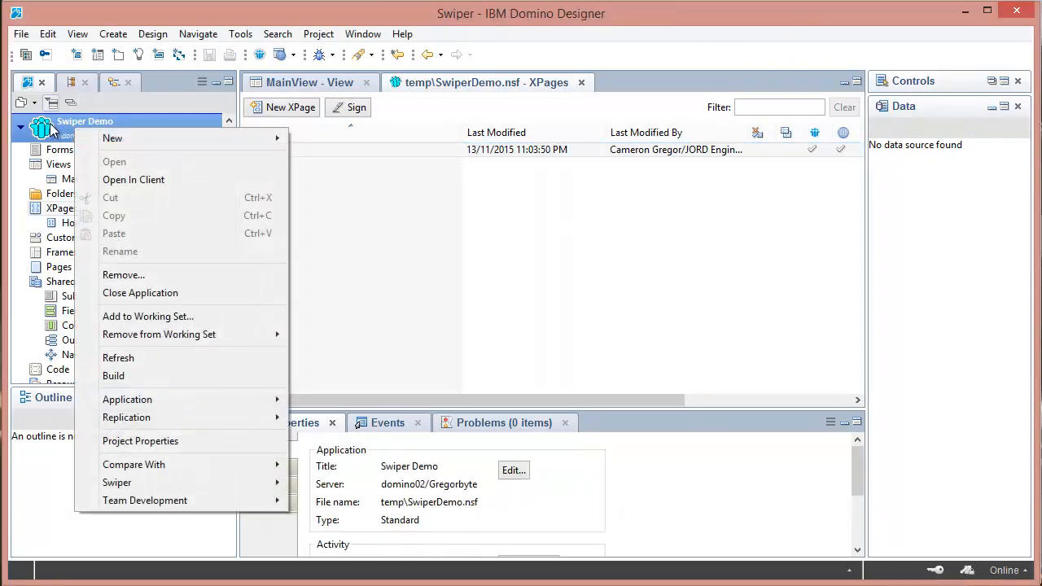
pyautogui.moveTo(166, 471)
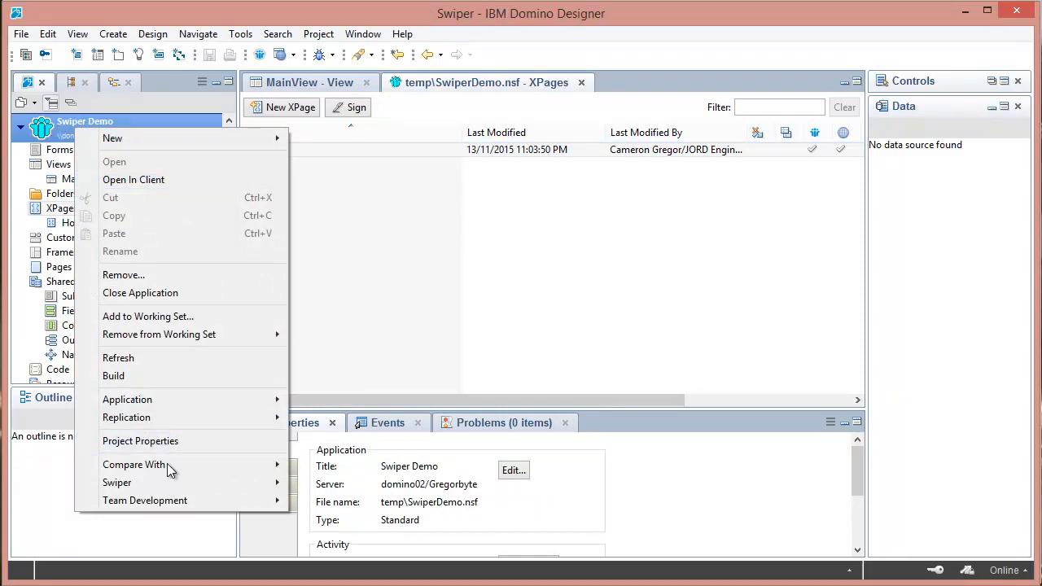
pyautogui.click(140, 440)
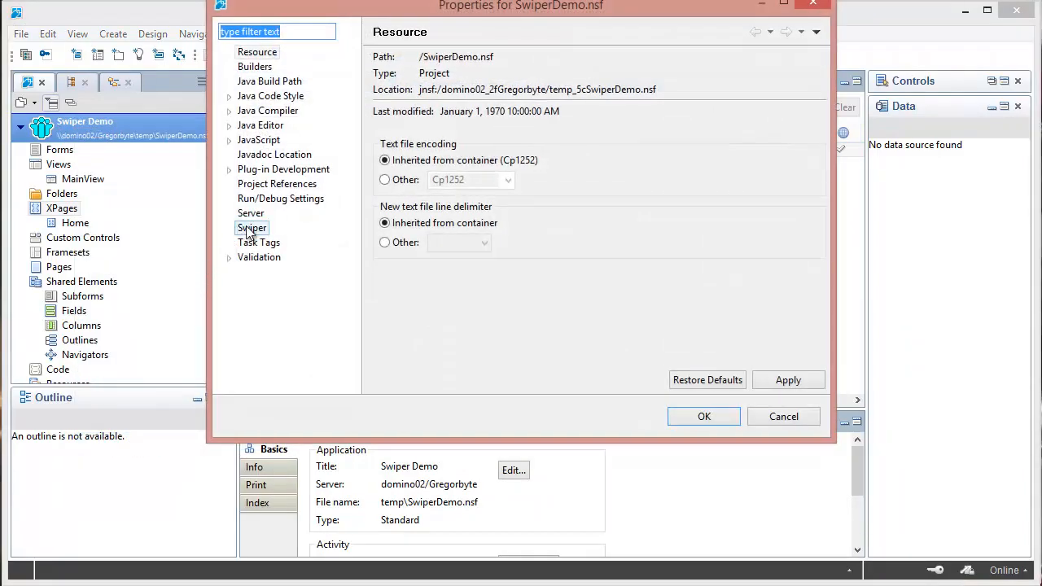
pyautogui.click(250, 228)
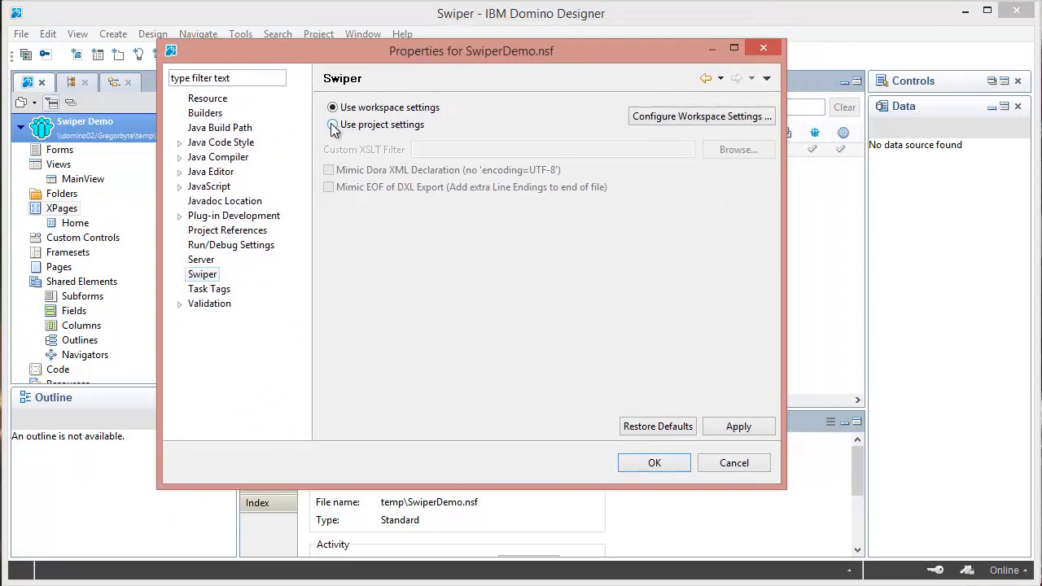
# - Toggle between workspace and project settings, leaving 'Use project settings' selected
pyautogui.click(332, 123)
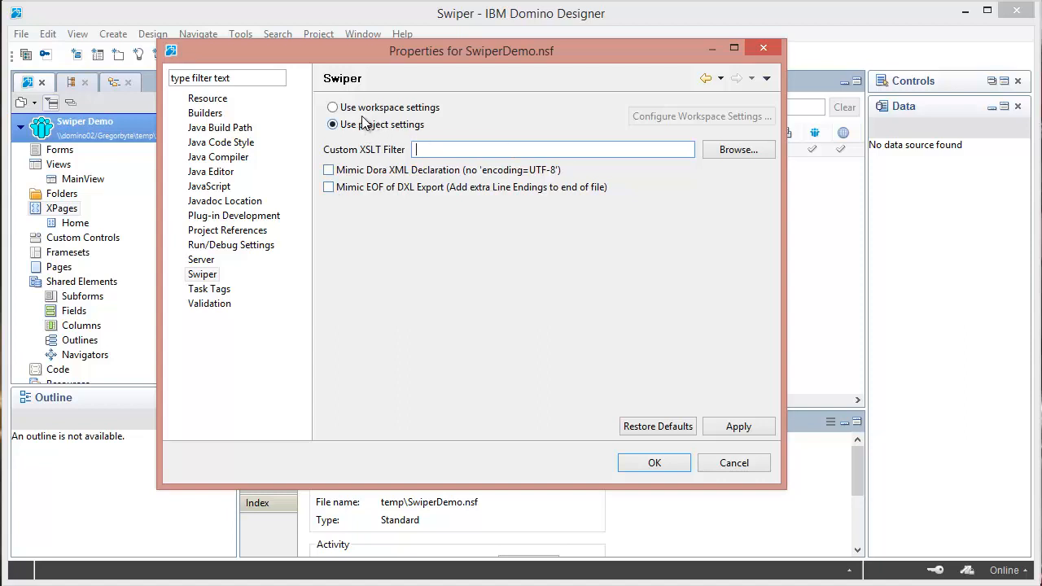
pyautogui.click(333, 107)
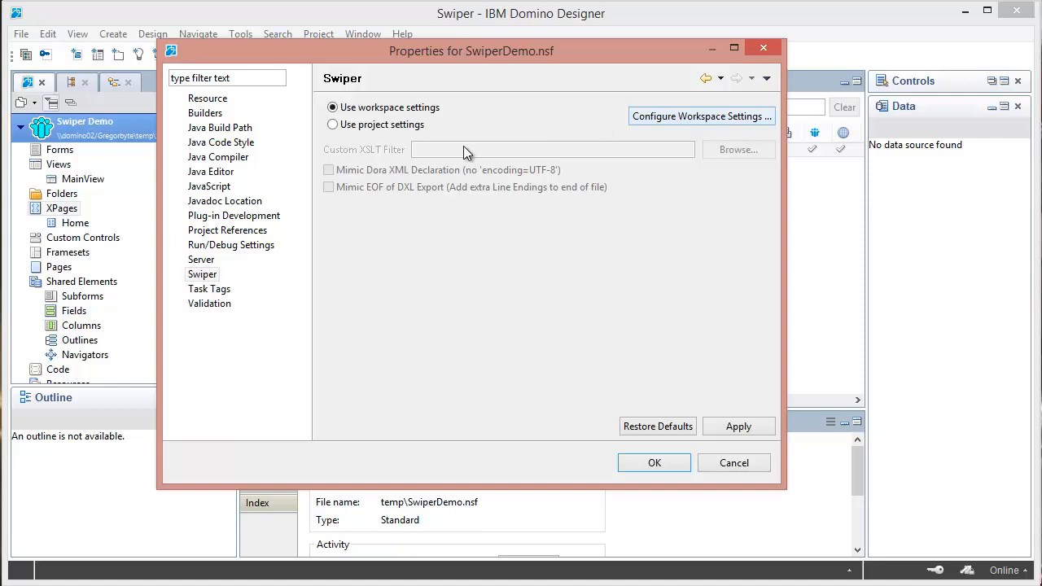
pyautogui.moveTo(389, 157)
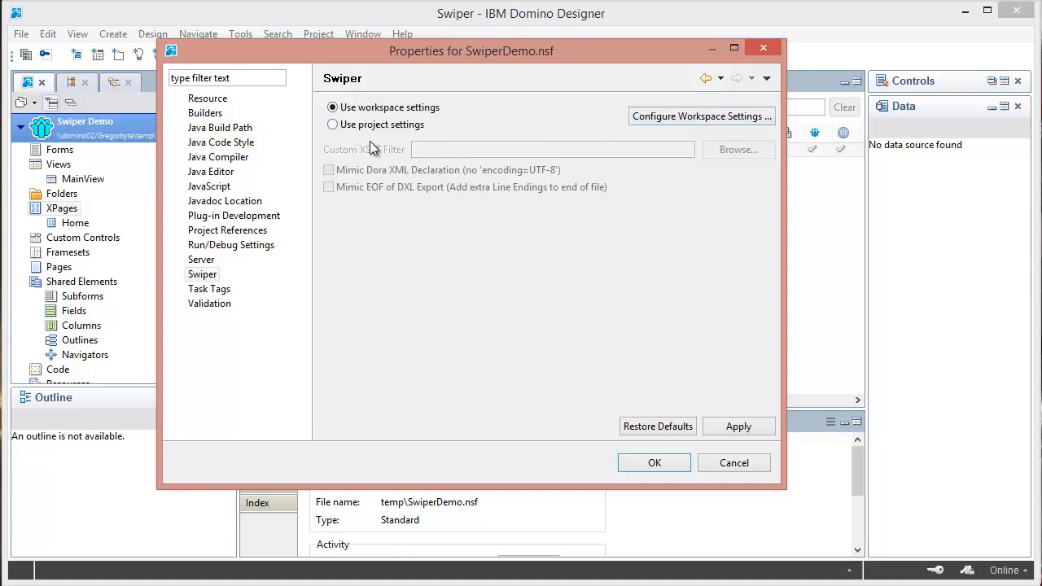
pyautogui.click(332, 124)
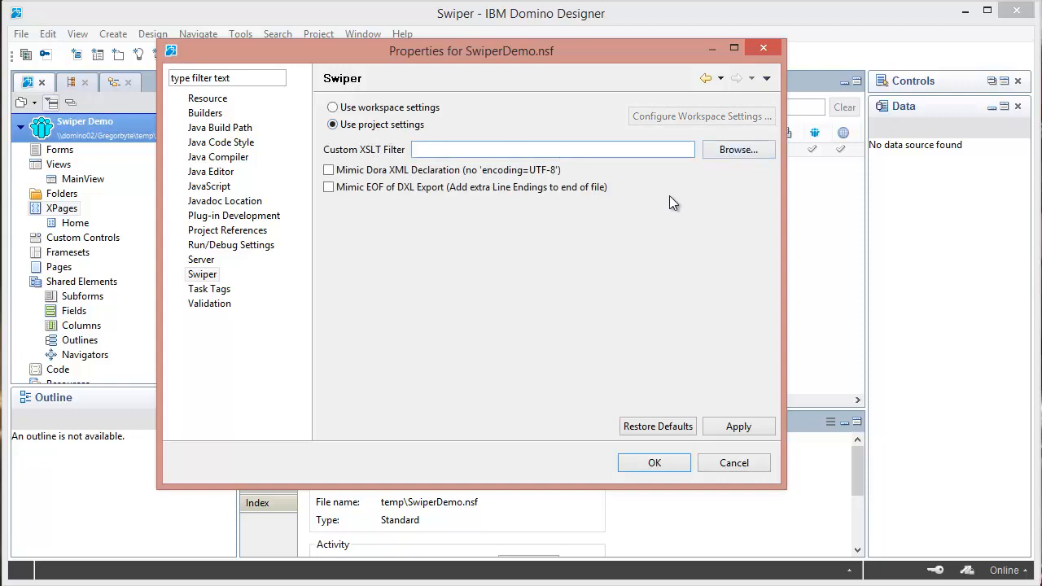
pyautogui.moveTo(687, 203)
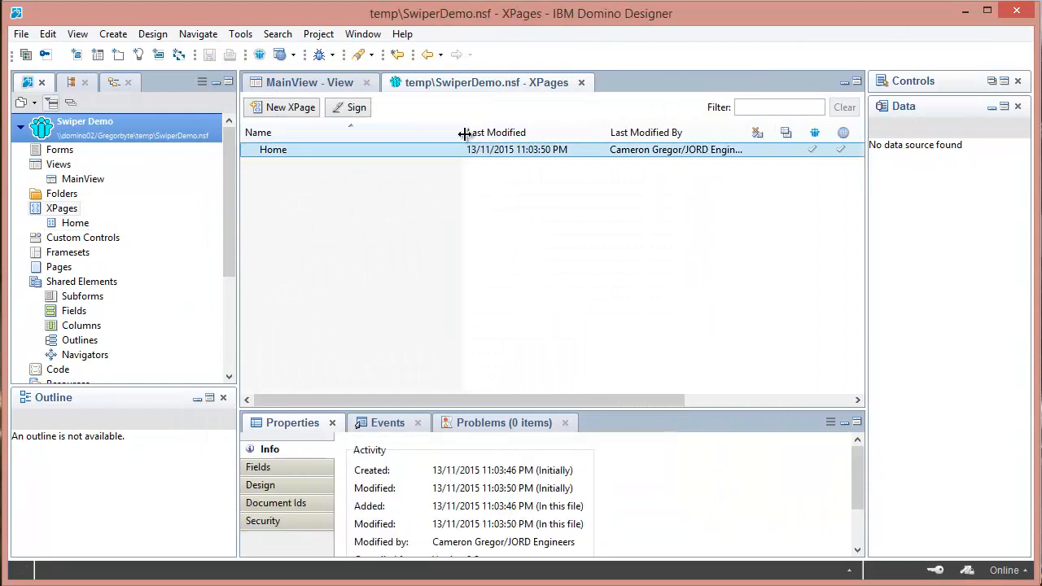
pyautogui.moveTo(519, 228)
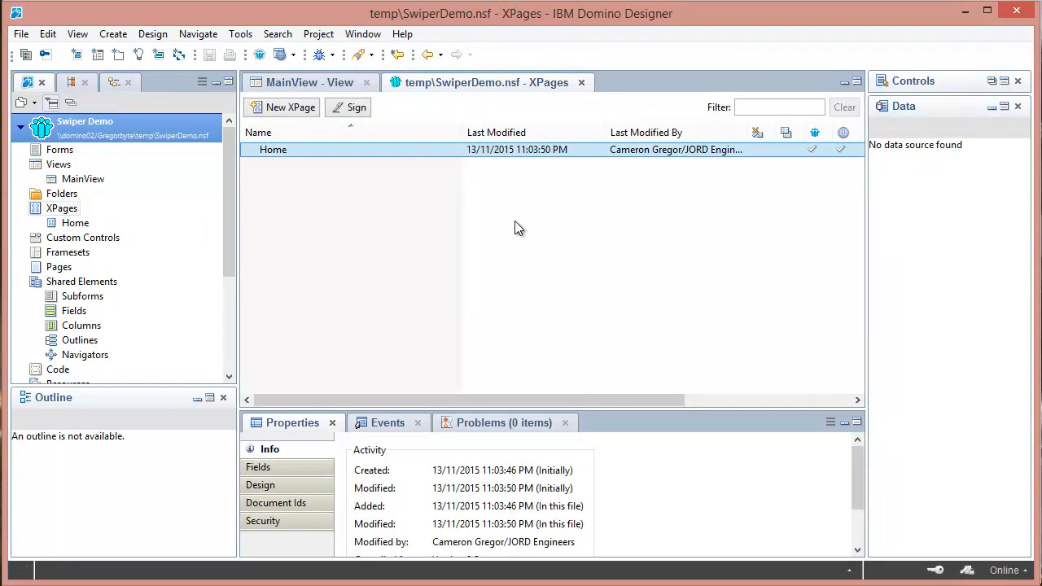
pyautogui.moveTo(539, 236)
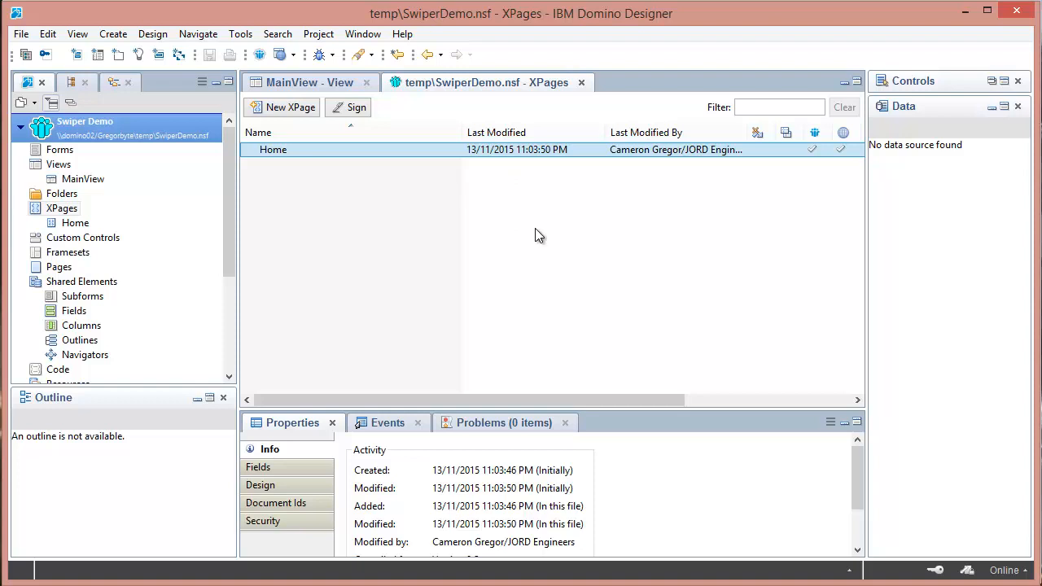
pyautogui.moveTo(540, 236)
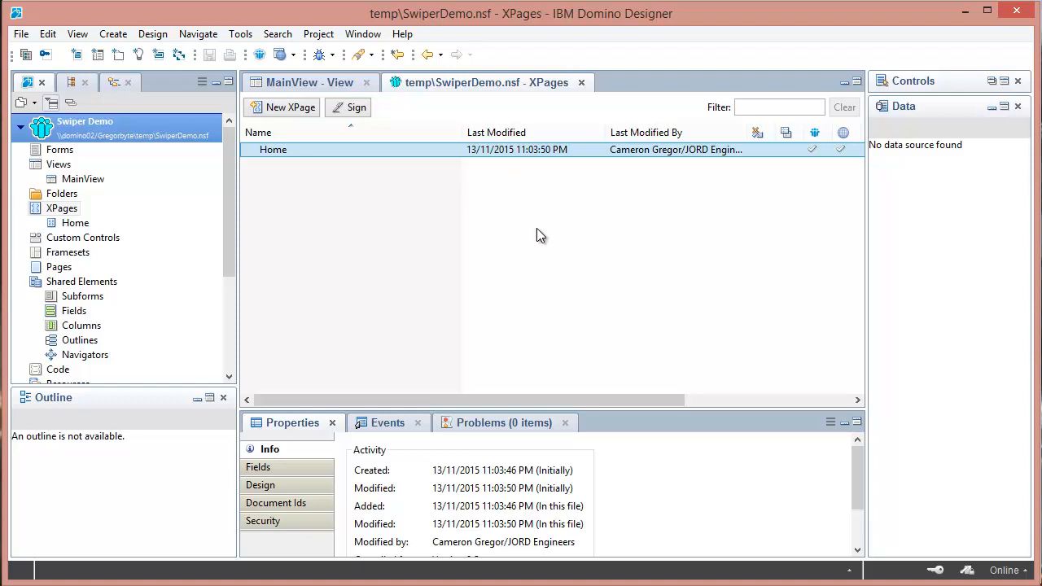
pyautogui.moveTo(560, 241)
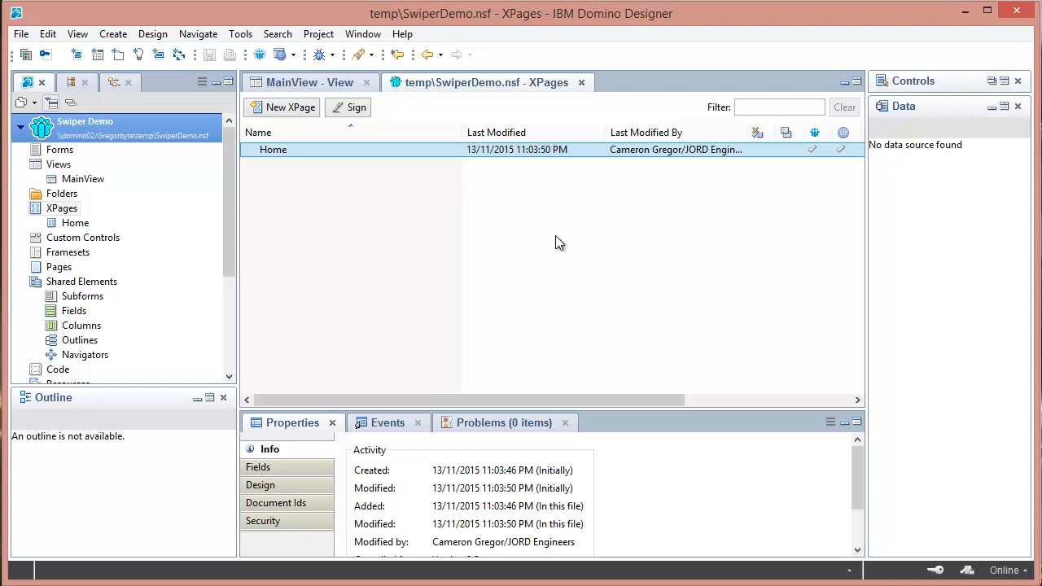
pyautogui.moveTo(1006, 144)
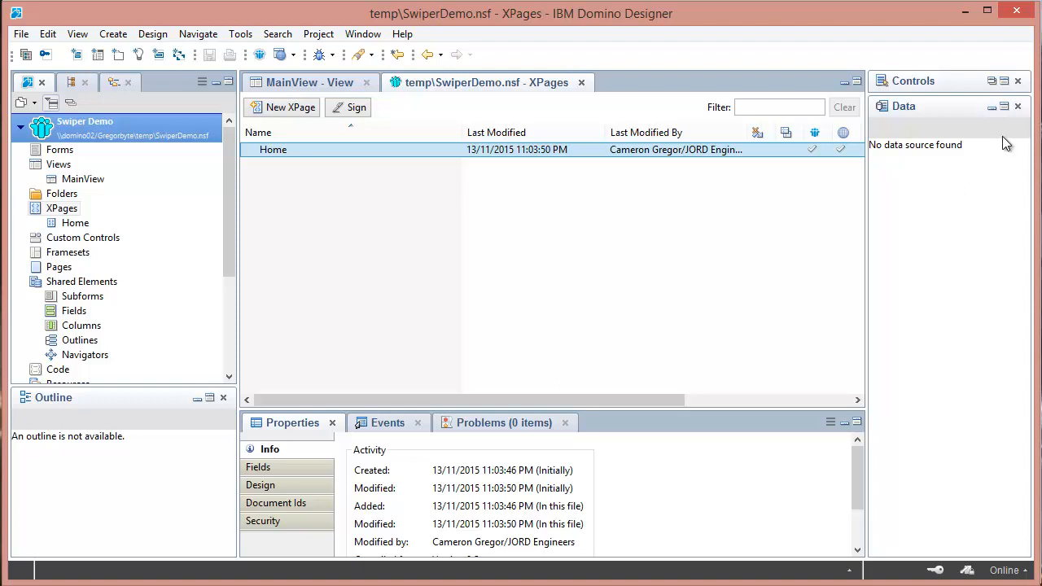
pyautogui.moveTo(661, 261)
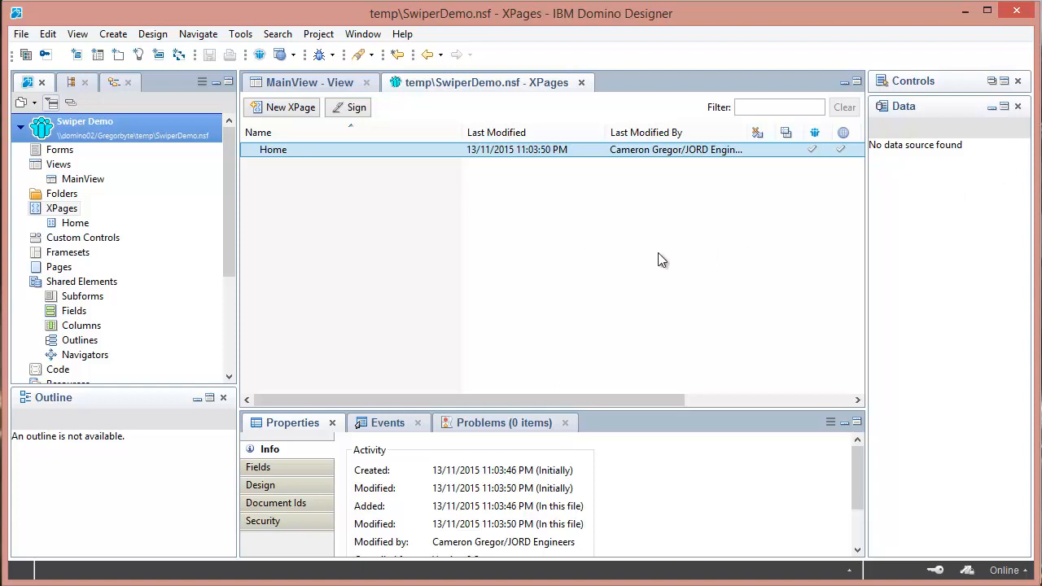
pyautogui.moveTo(697, 276)
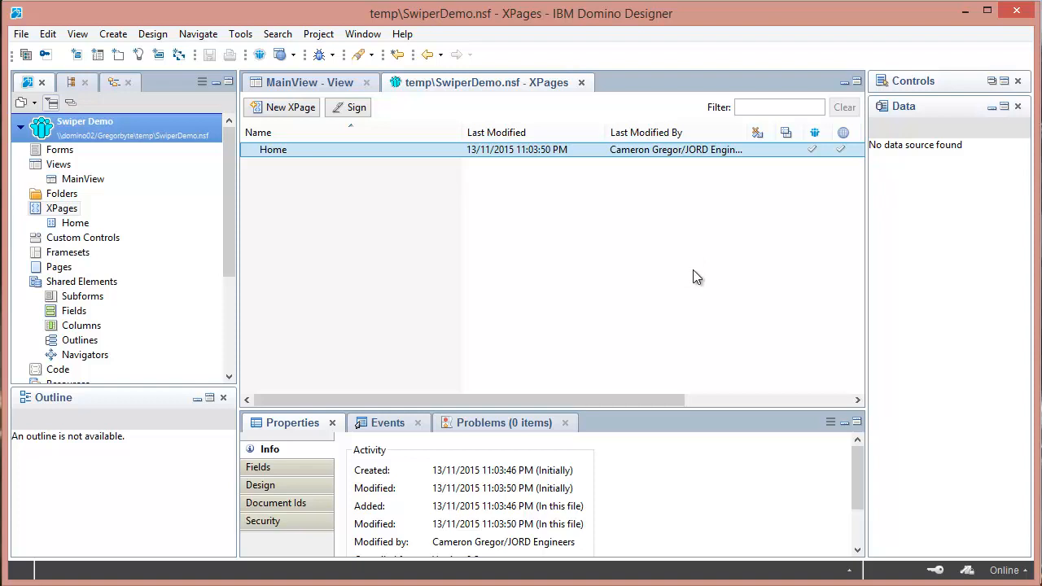
pyautogui.moveTo(814, 231)
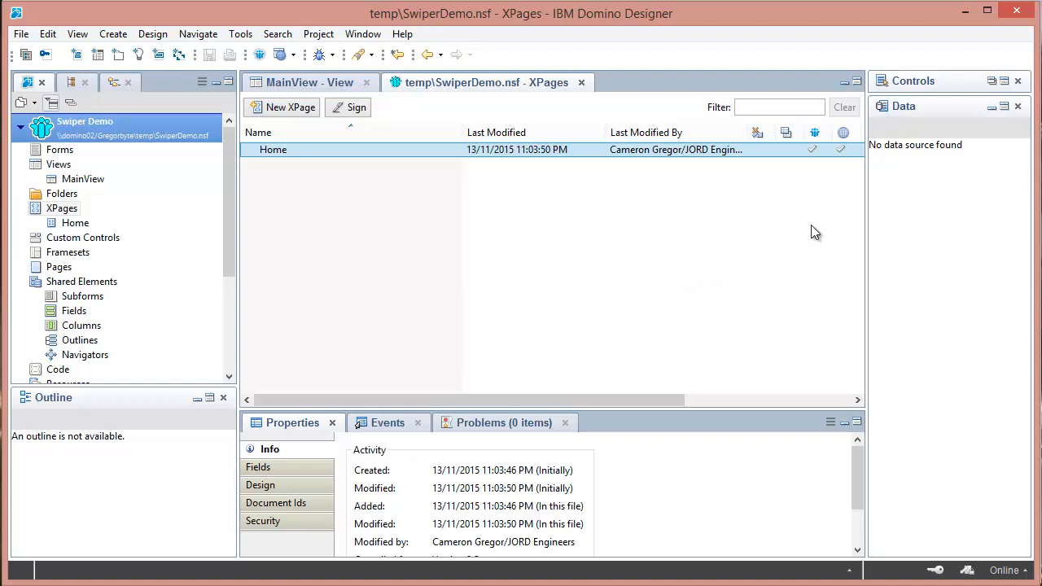